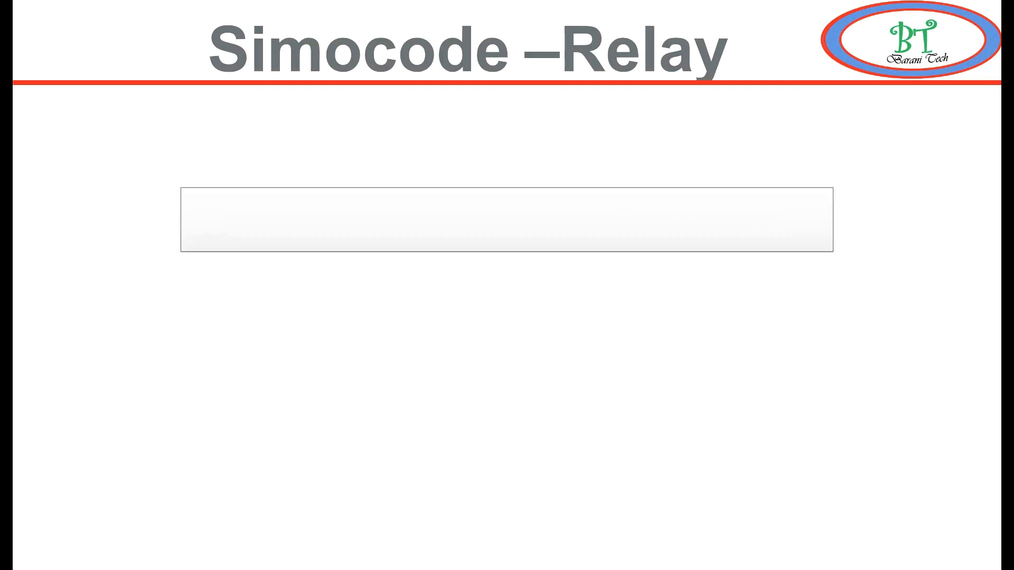
Step: Select SIRIUS_SIMOCODE_ES_V18.exe in the Jan folder and run the installer
{"action": "key", "text": "Right"}
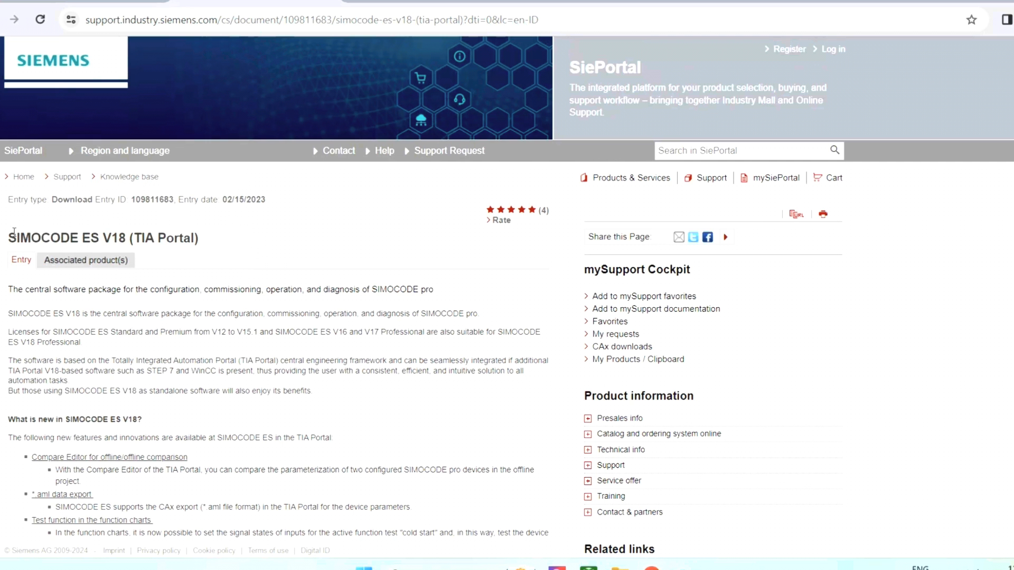
{"action": "triple_click", "coordinate": [102, 238]}
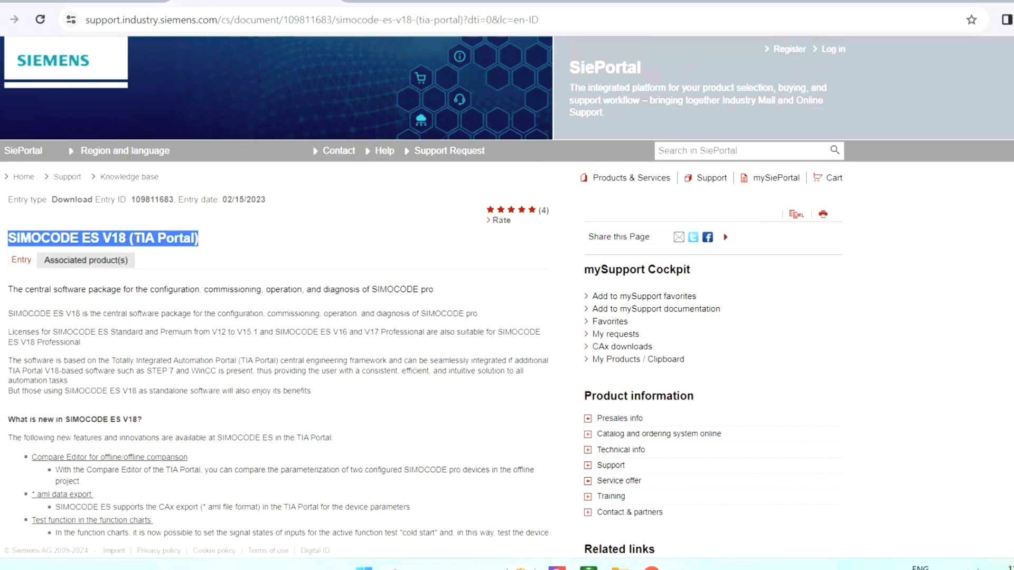
{"action": "scroll", "scroll_direction": "down", "scroll_amount": 3}
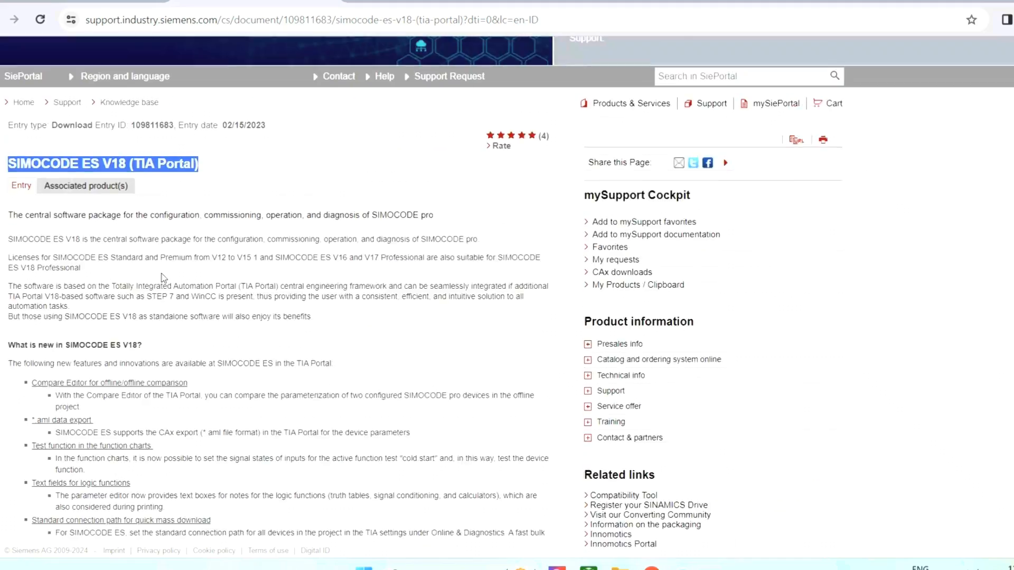
{"action": "scroll", "scroll_direction": "down", "scroll_amount": 3}
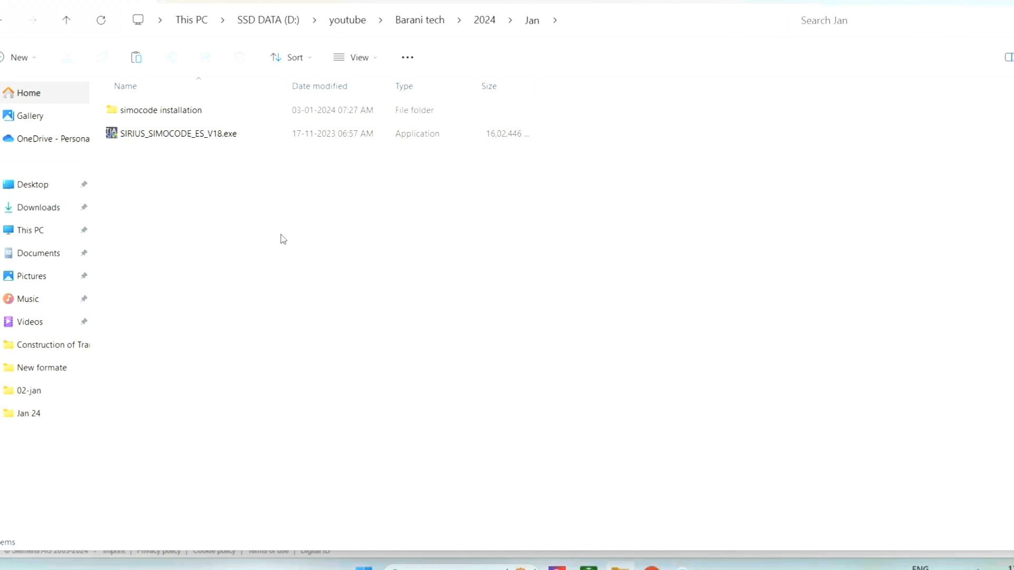
{"action": "left_click", "coordinate": [178, 133]}
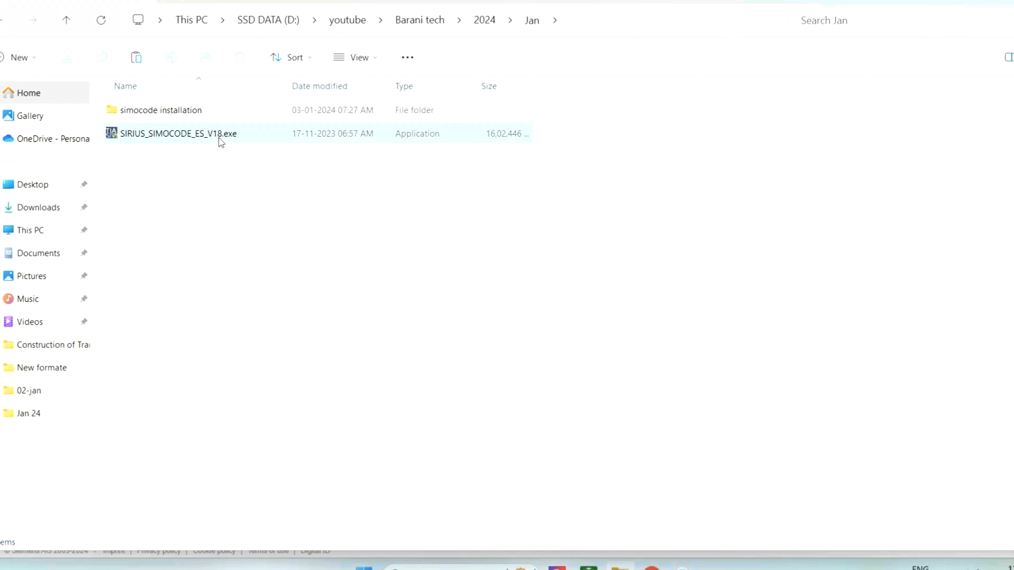
{"action": "left_click", "coordinate": [178, 133]}
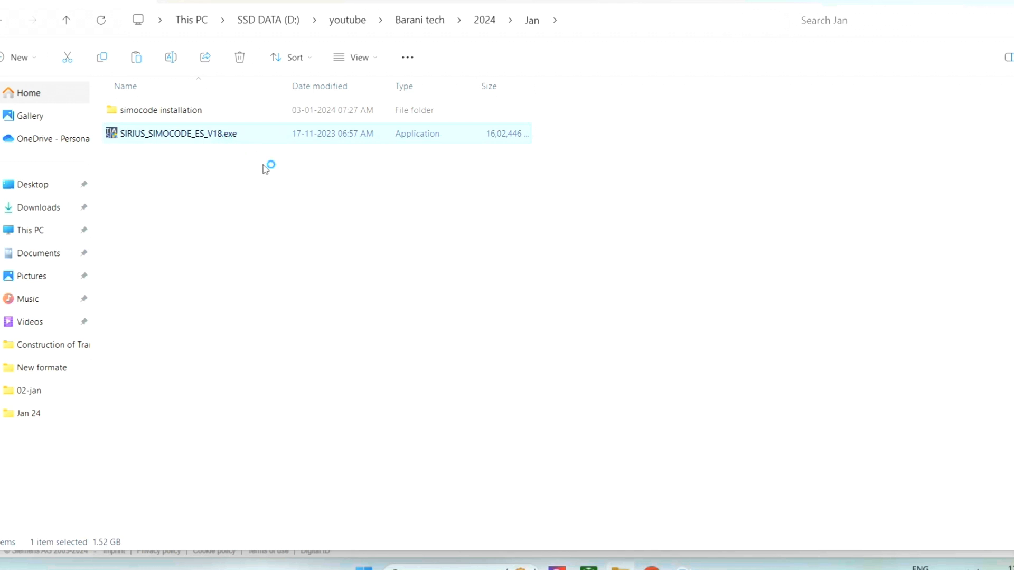
{"action": "mouse_move", "coordinate": [335, 242]}
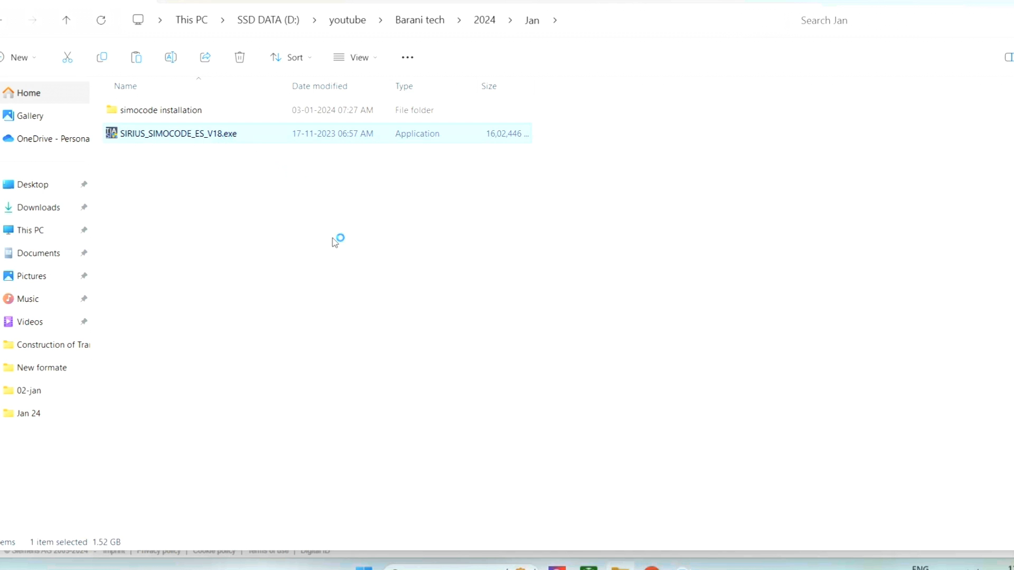
{"action": "double_click", "coordinate": [178, 133]}
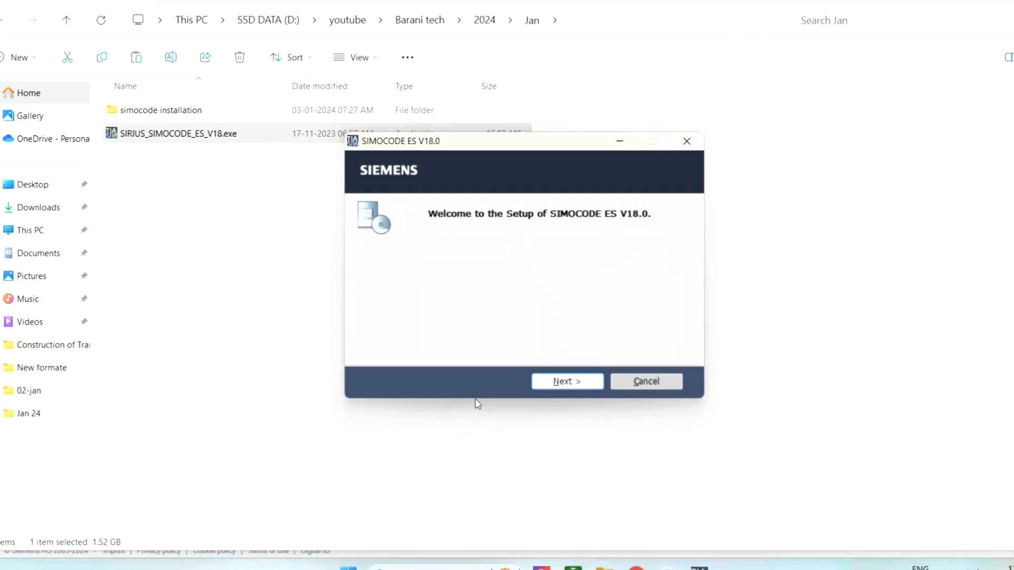
{"action": "mouse_move", "coordinate": [495, 237]}
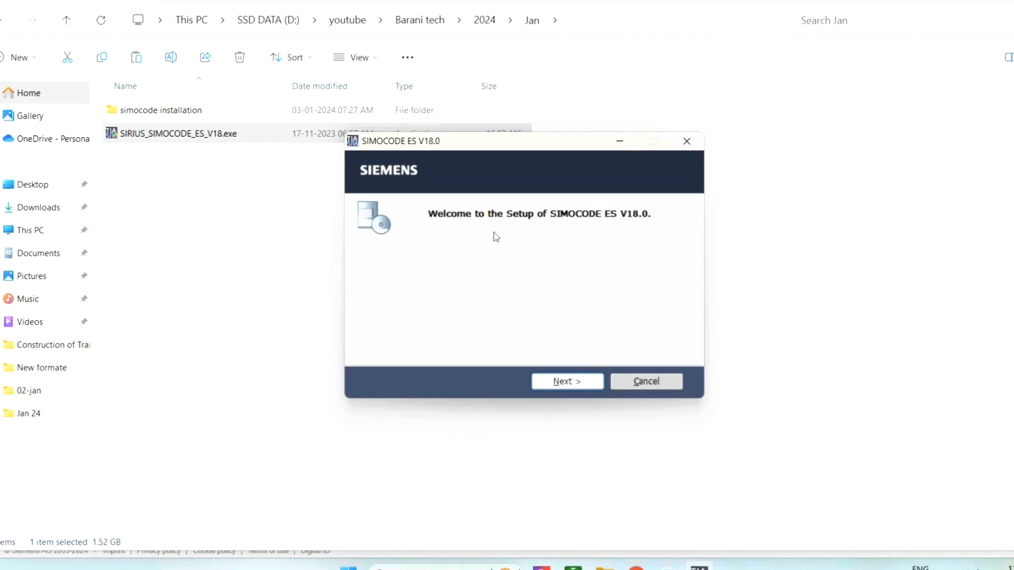
{"action": "mouse_move", "coordinate": [568, 381]}
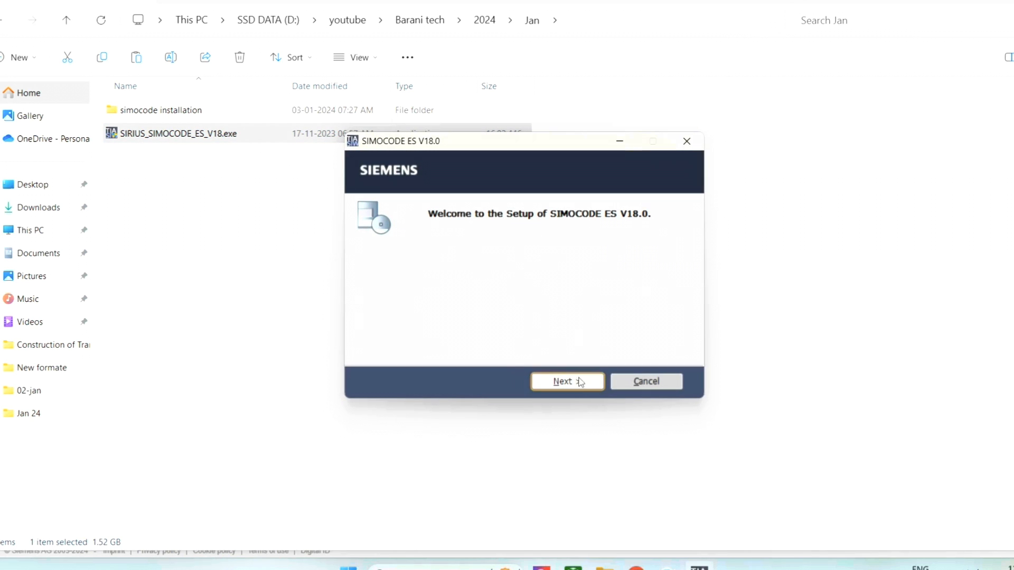
Step: Pass the setup welcome page and confirm English as the setup language
{"action": "left_click", "coordinate": [567, 381]}
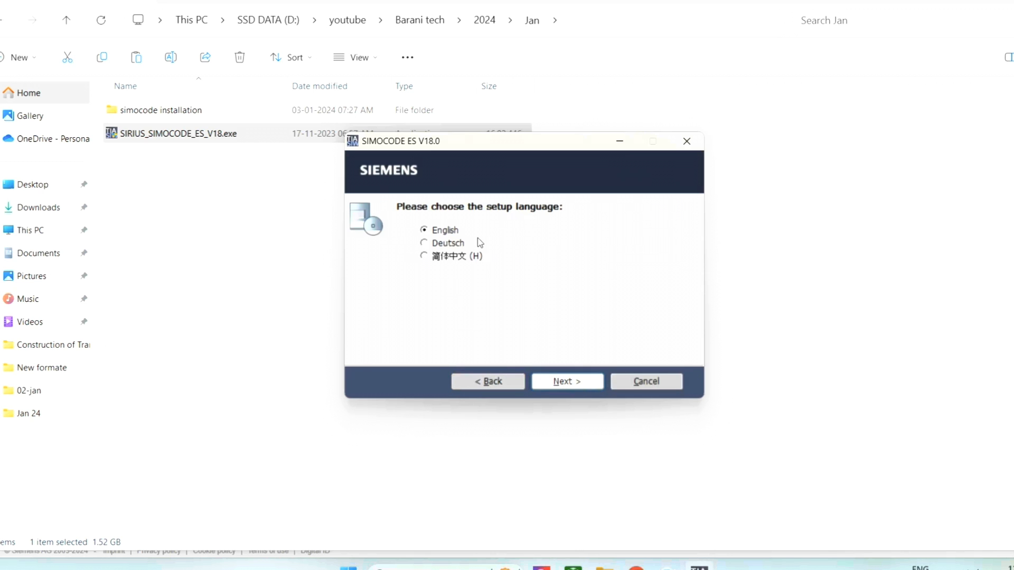
{"action": "mouse_move", "coordinate": [400, 245]}
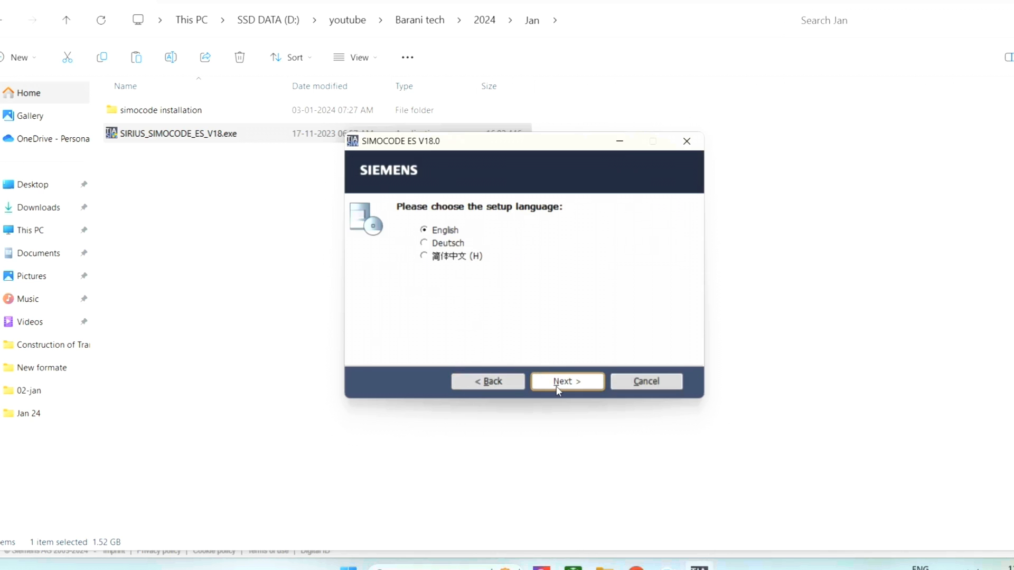
{"action": "left_click", "coordinate": [565, 381]}
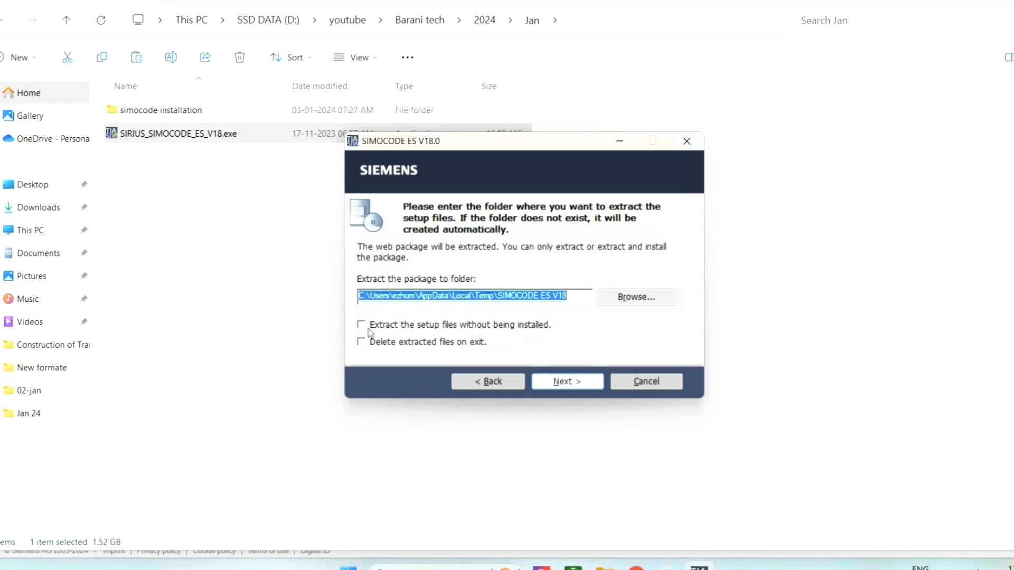
{"action": "mouse_move", "coordinate": [487, 339]}
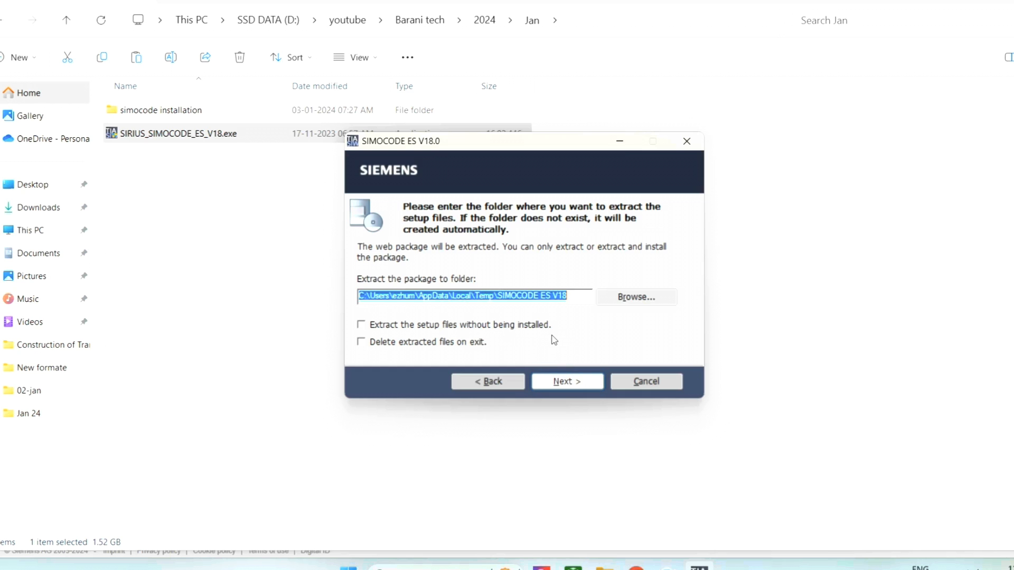
{"action": "mouse_move", "coordinate": [554, 346]}
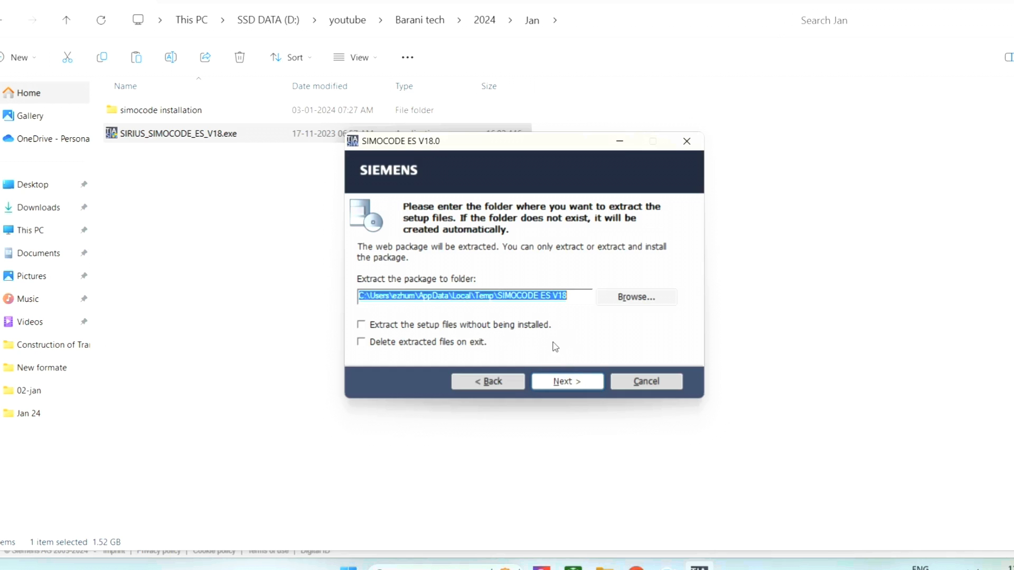
{"action": "mouse_move", "coordinate": [582, 424]}
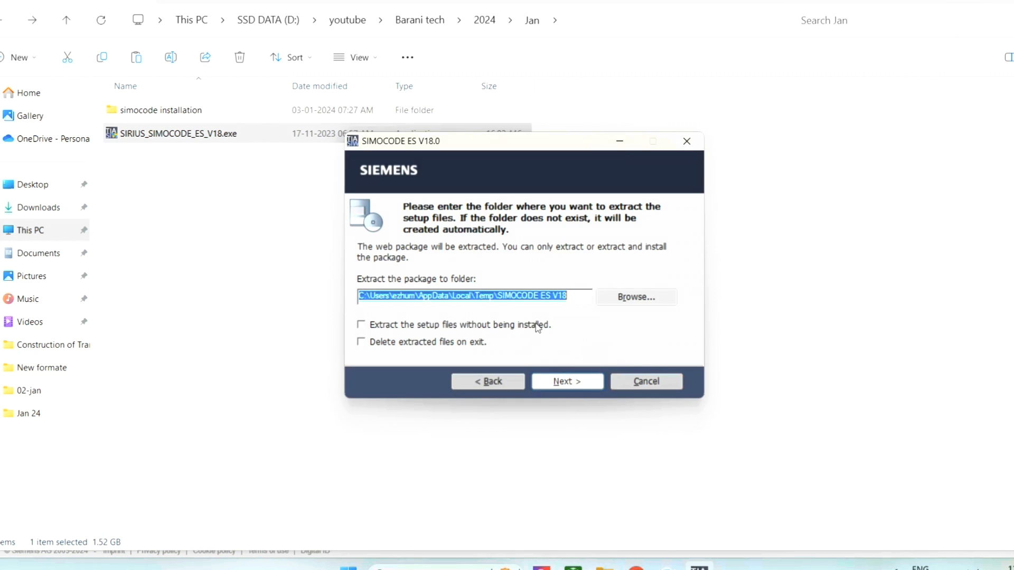
Step: Toggle 'Extract without installing' and 'Delete extracted files', leave both unchecked, then extract
{"action": "left_click", "coordinate": [361, 325]}
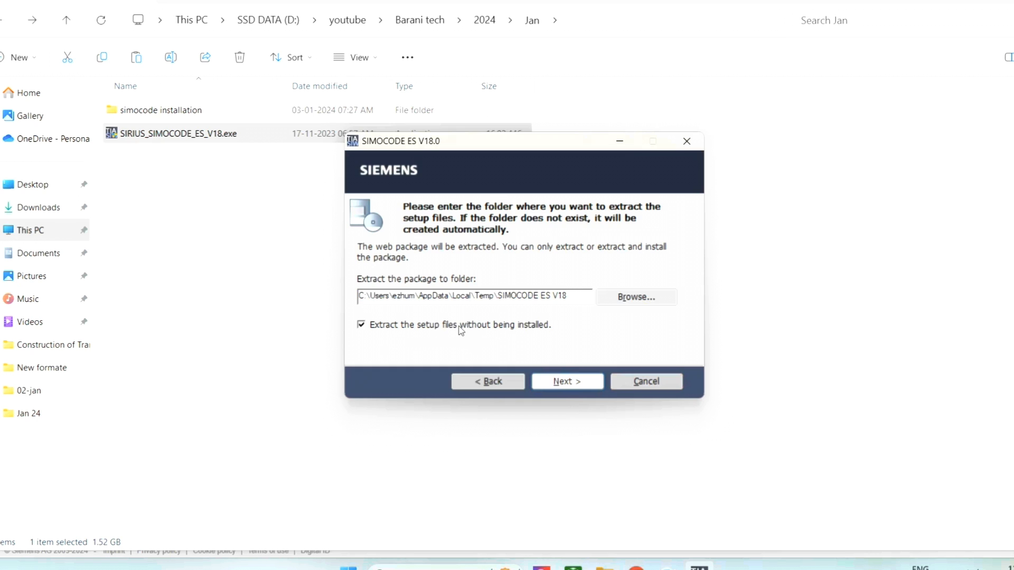
{"action": "left_click", "coordinate": [361, 325]}
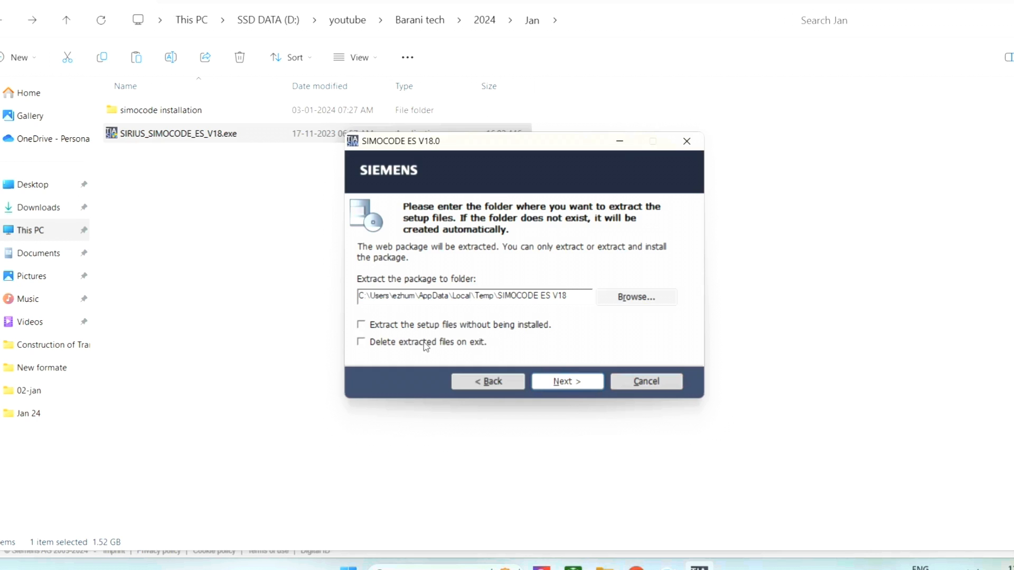
{"action": "left_click", "coordinate": [361, 342]}
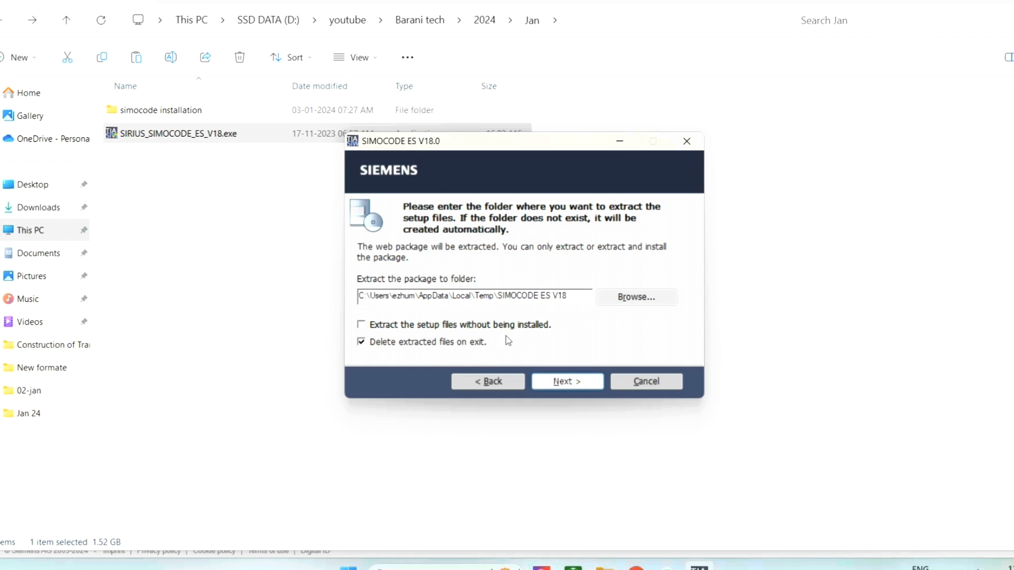
{"action": "left_click", "coordinate": [361, 342]}
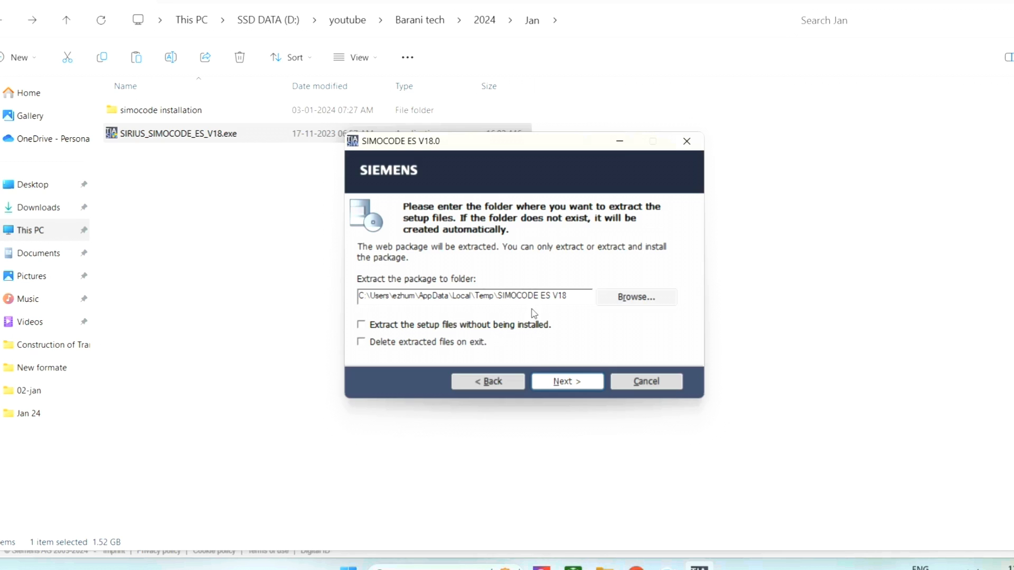
{"action": "mouse_move", "coordinate": [490, 332]}
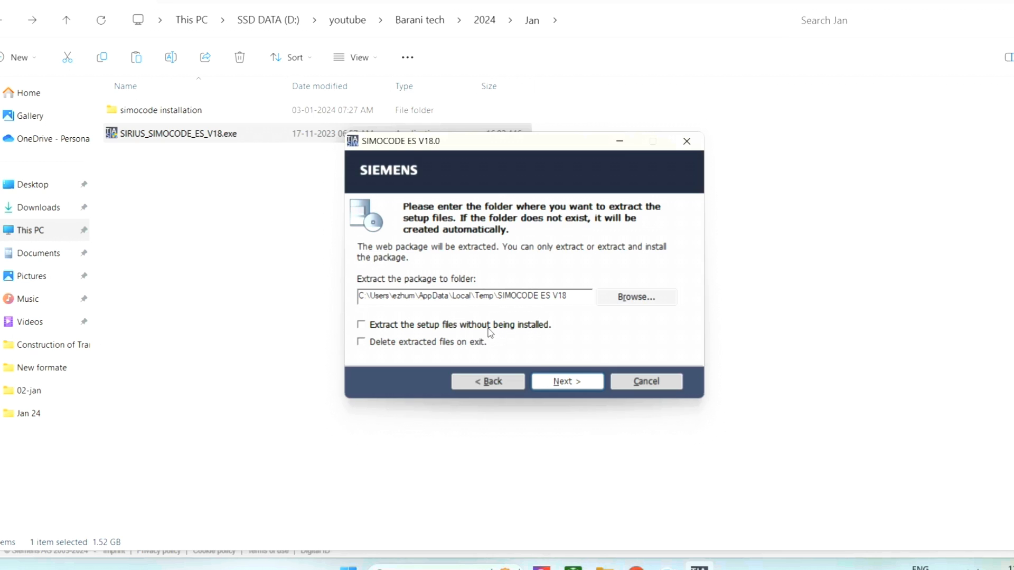
{"action": "mouse_move", "coordinate": [460, 335]}
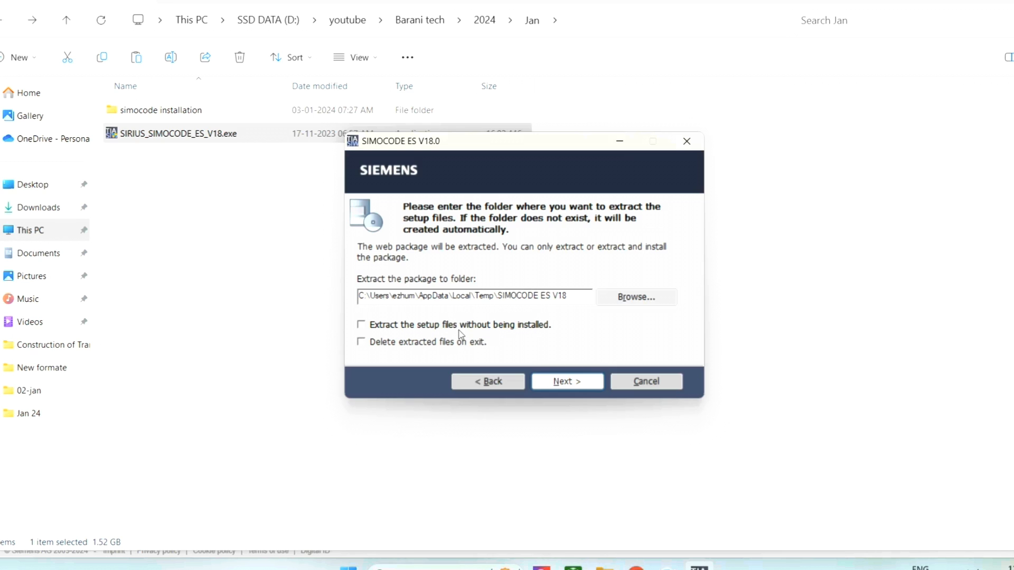
{"action": "mouse_move", "coordinate": [495, 335]}
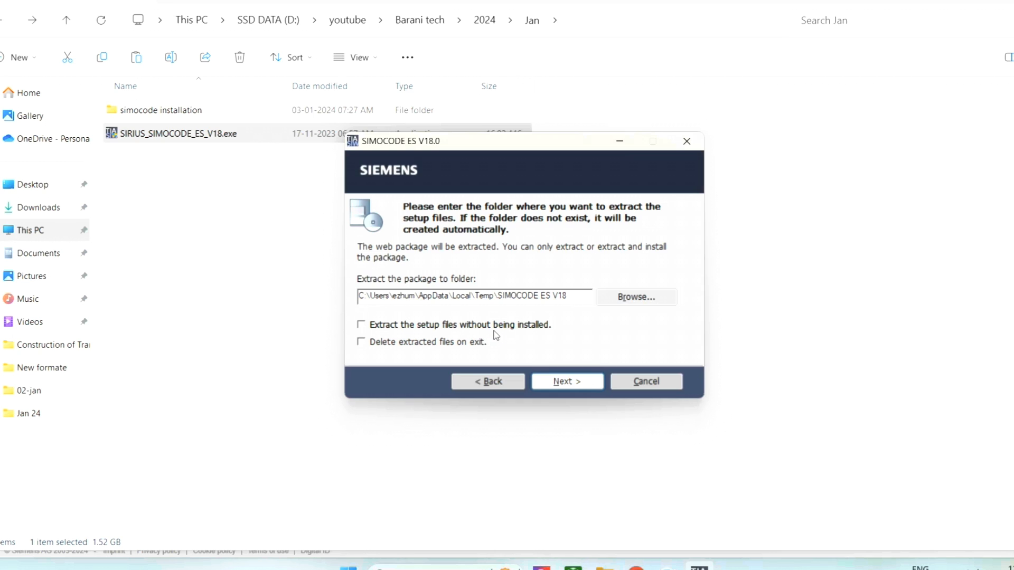
{"action": "left_click", "coordinate": [361, 325]}
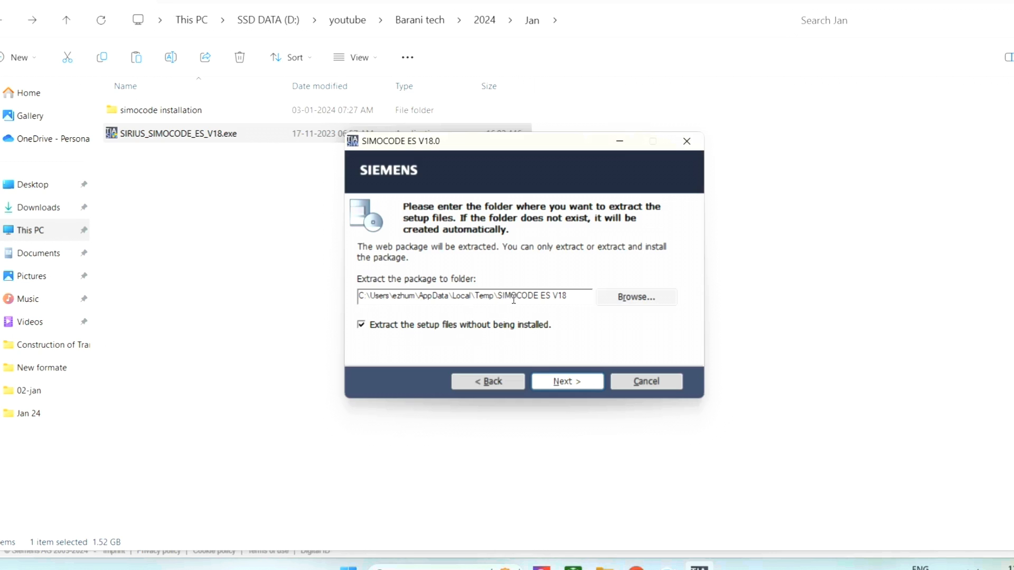
{"action": "mouse_move", "coordinate": [520, 327]}
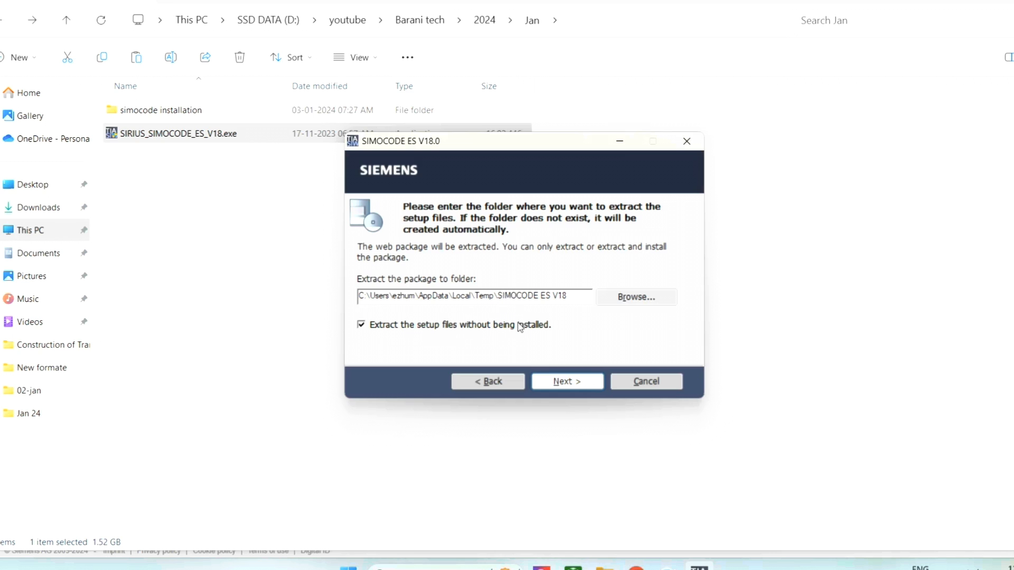
{"action": "mouse_move", "coordinate": [493, 328]}
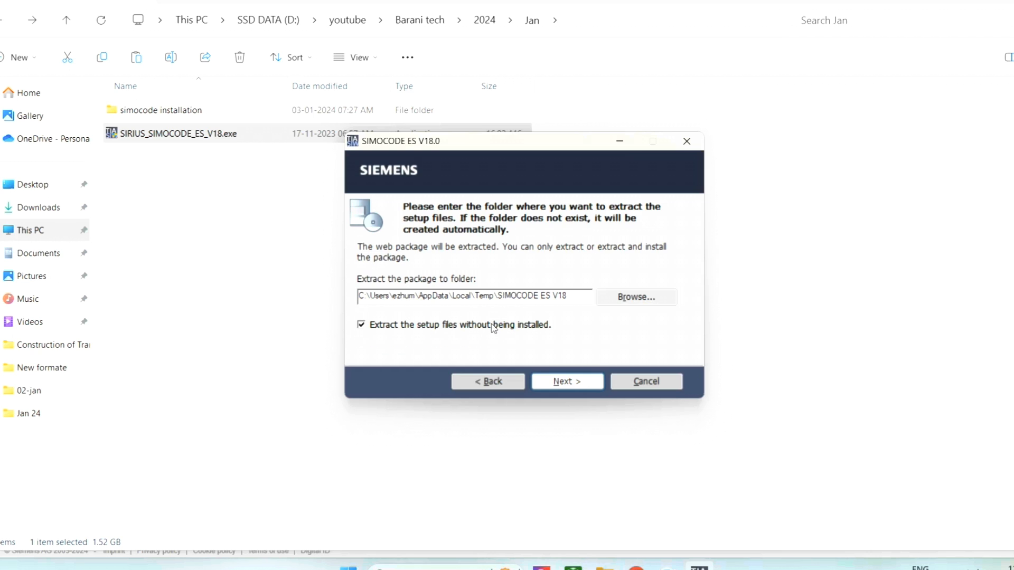
{"action": "left_click", "coordinate": [361, 325]}
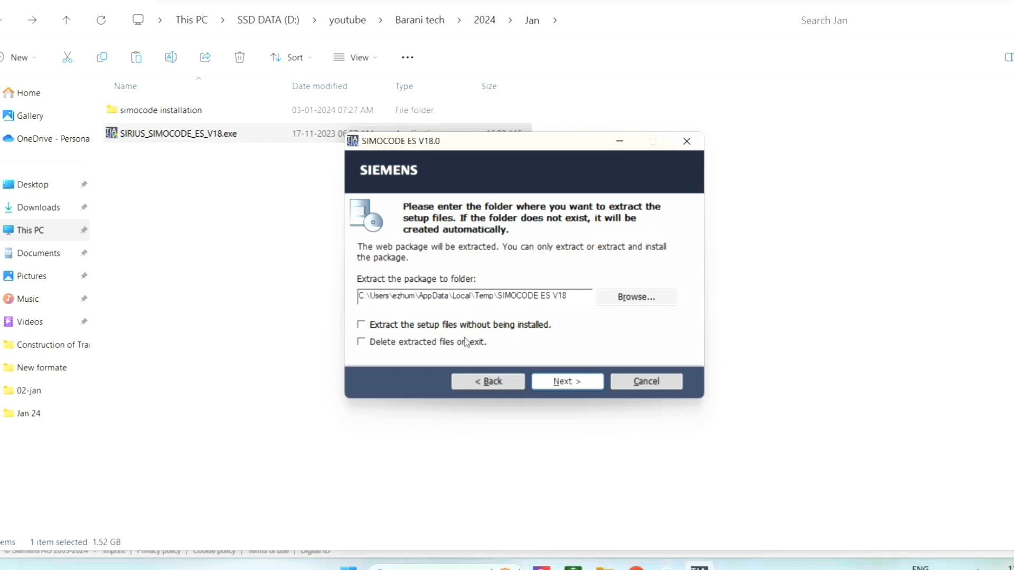
{"action": "left_click", "coordinate": [360, 342]}
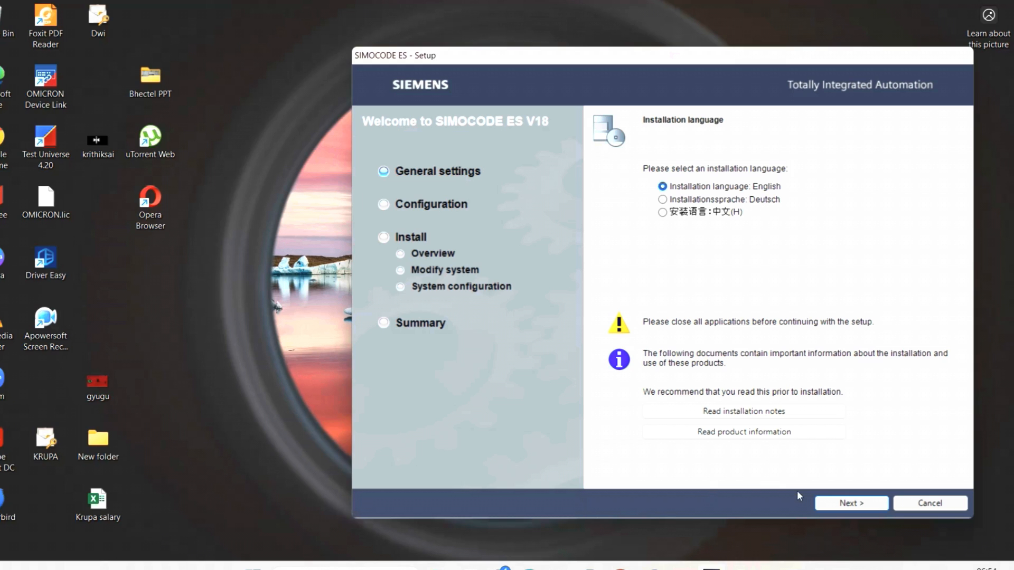
{"action": "mouse_move", "coordinate": [770, 507]}
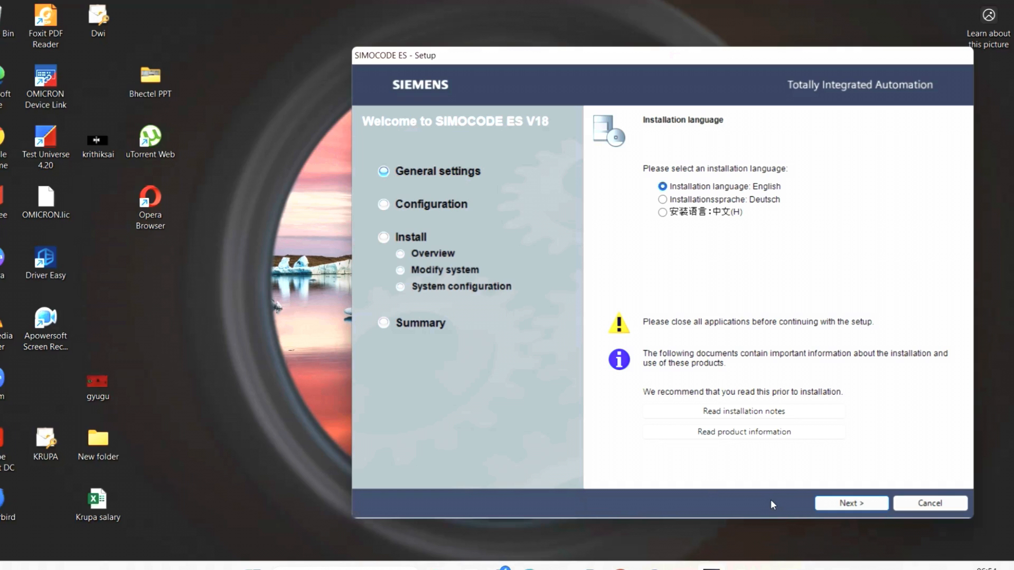
{"action": "mouse_move", "coordinate": [851, 503]}
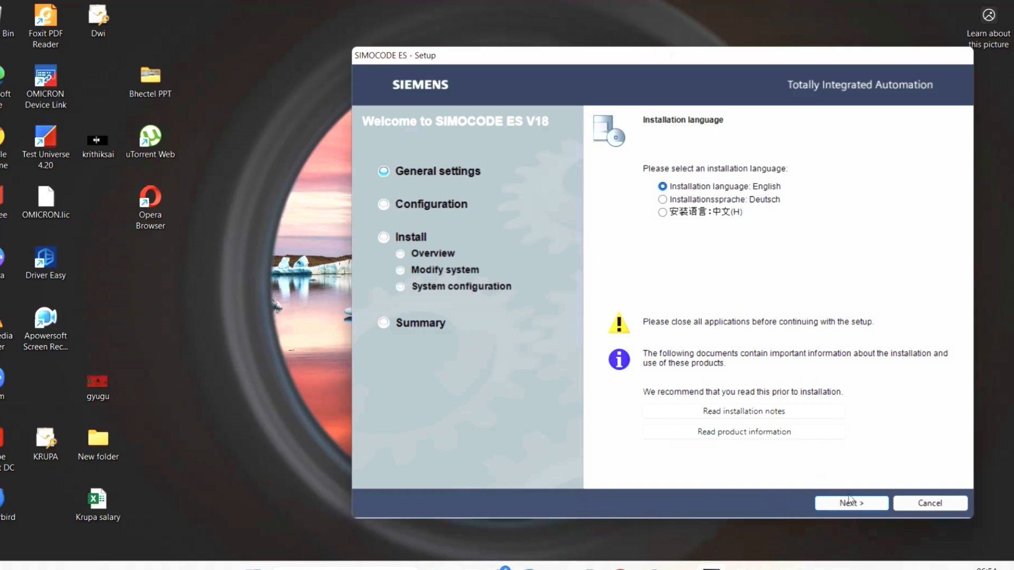
Step: Continue with English installation language, reaching the failed .NET 3.5 SP1 prerequisite notice
{"action": "left_click", "coordinate": [850, 503]}
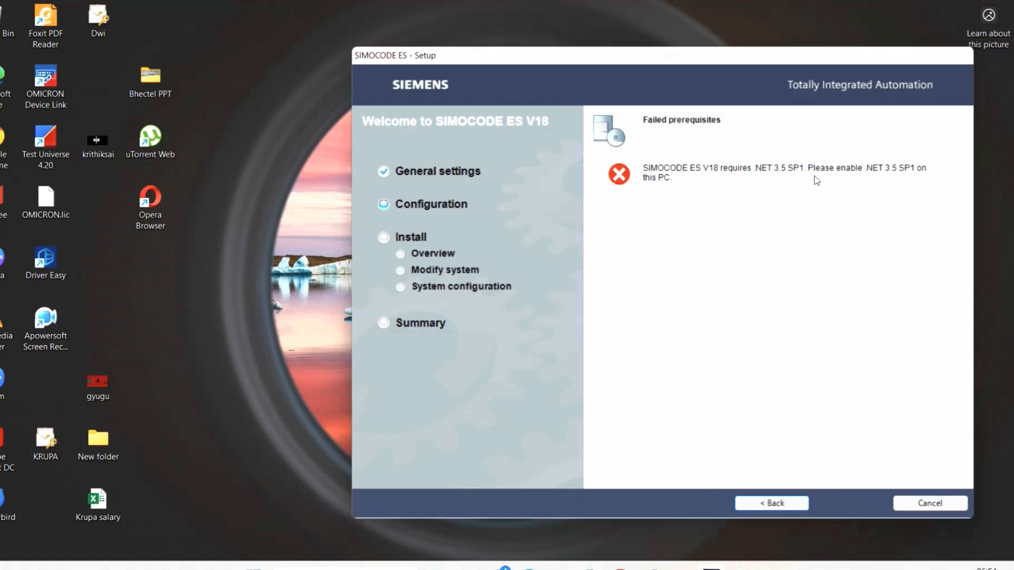
{"action": "mouse_move", "coordinate": [599, 469]}
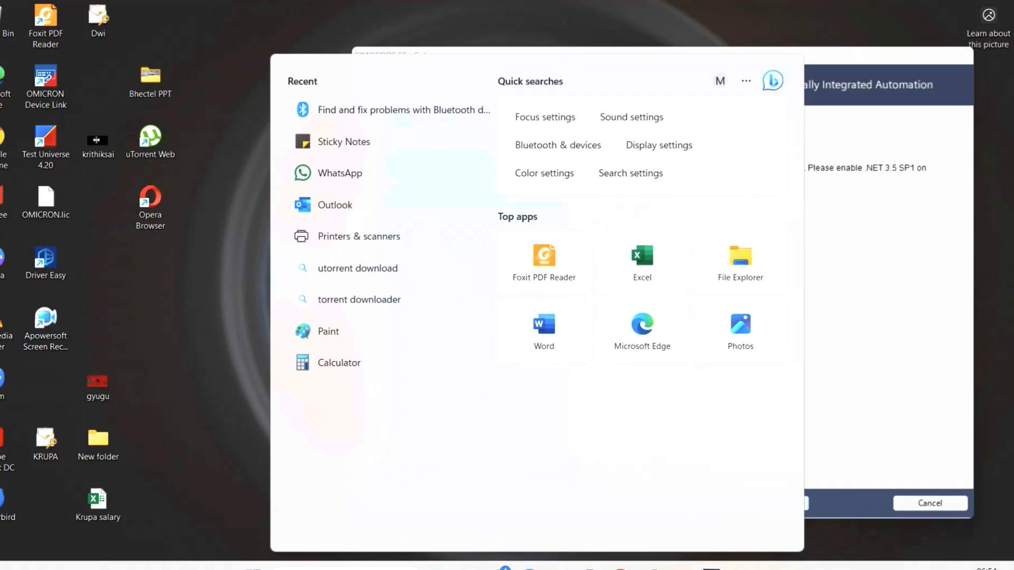
Step: Open Control Panel from search, then Programs and Features' Windows features list
{"action": "type", "text": "control"}
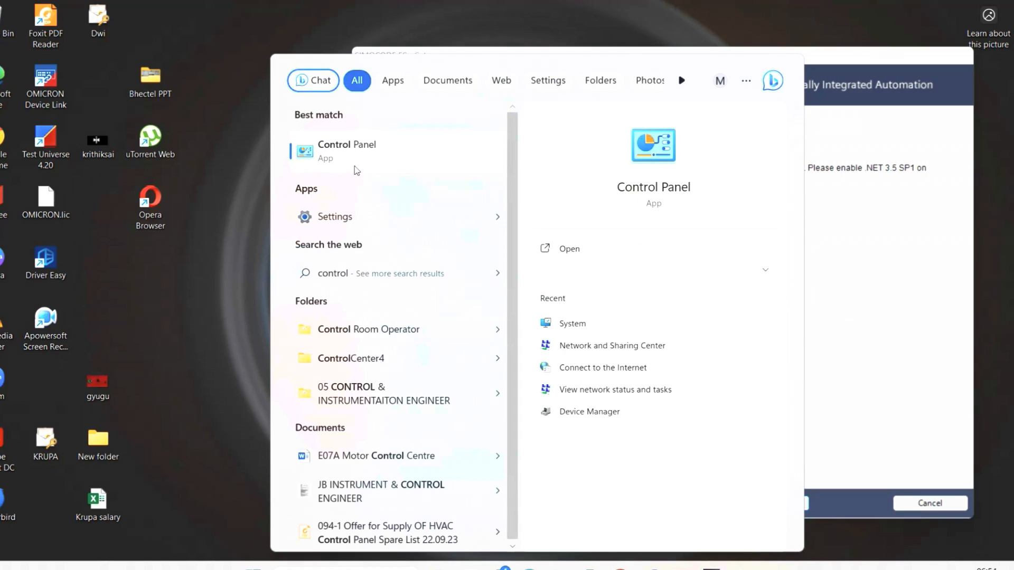
{"action": "left_click", "coordinate": [347, 144]}
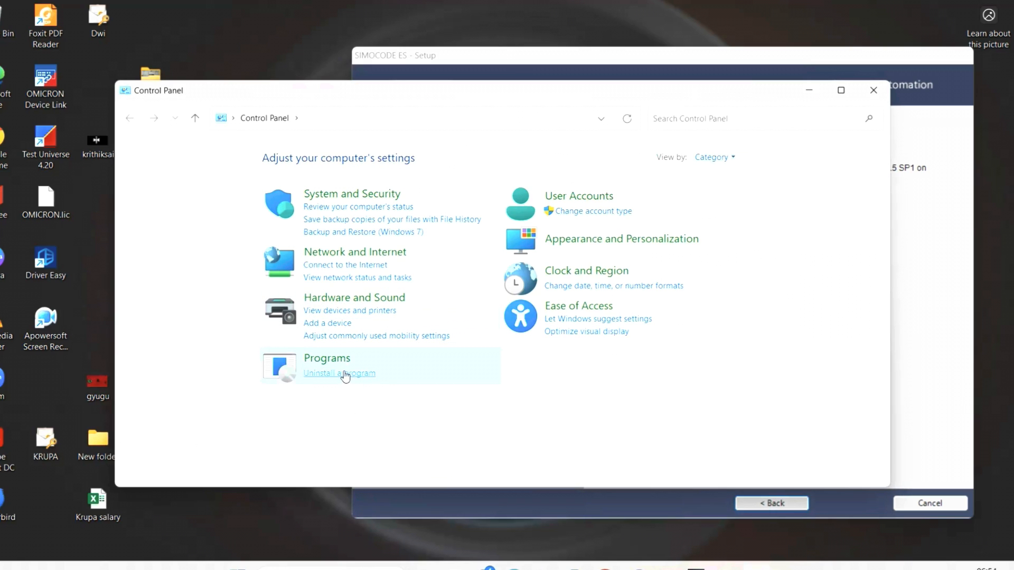
{"action": "left_click", "coordinate": [339, 373]}
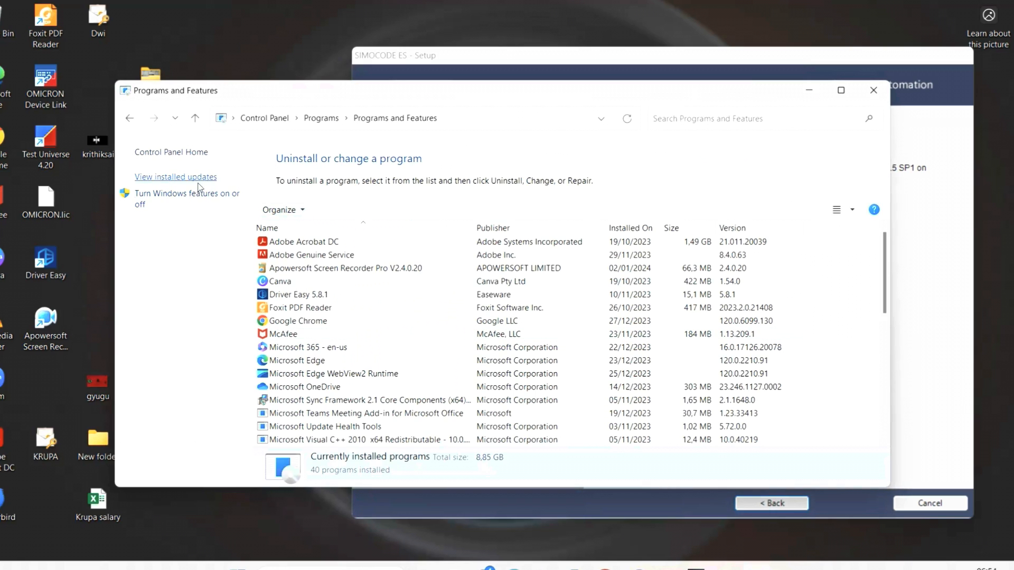
{"action": "left_click", "coordinate": [186, 193]}
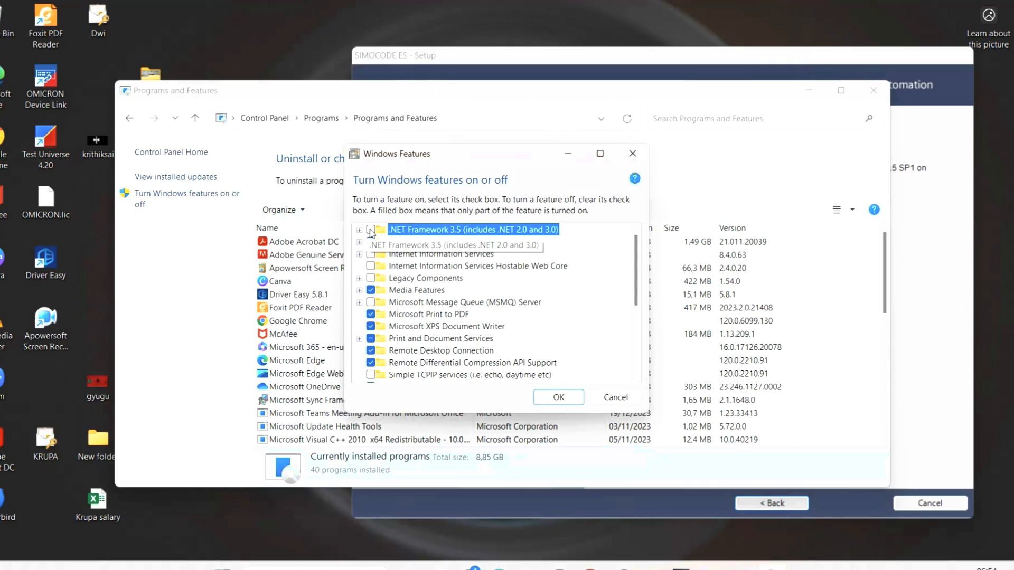
Step: Tick .NET Framework 3.5 and connect to the CII-Guest Wi-Fi network
{"action": "left_click", "coordinate": [371, 230]}
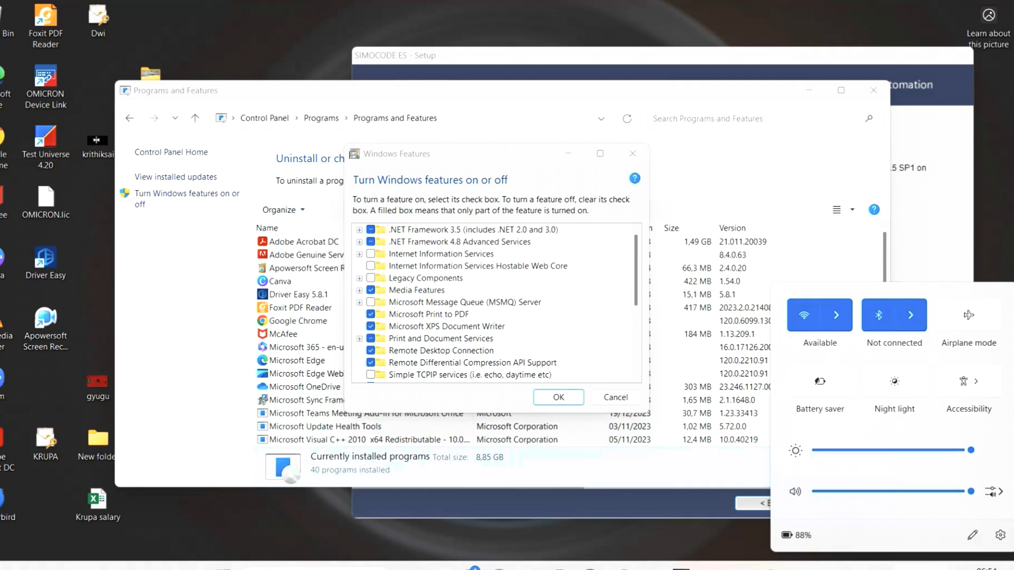
{"action": "left_click", "coordinate": [836, 316]}
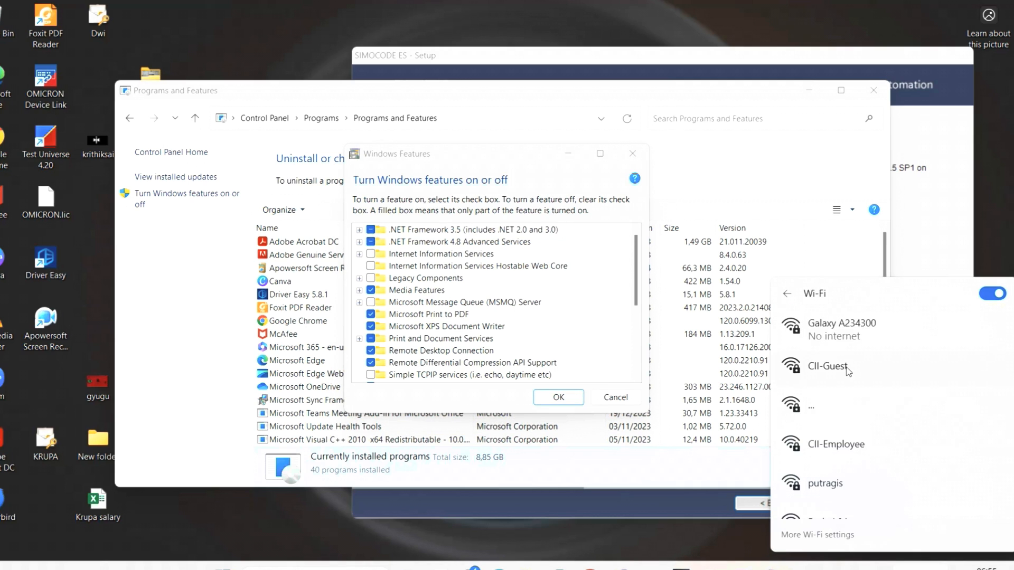
{"action": "left_click", "coordinate": [841, 334]}
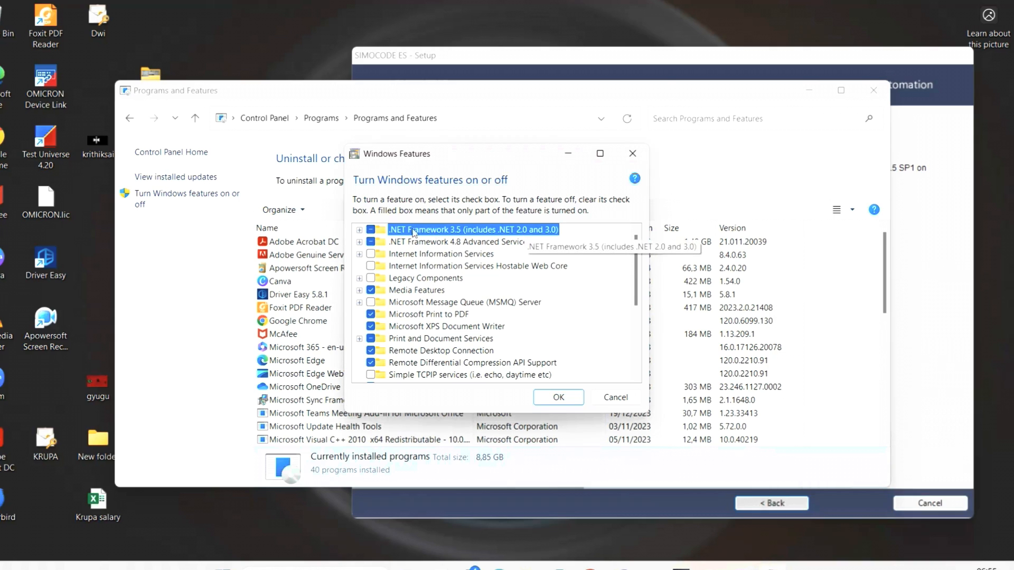
Step: Expand .NET Framework 3.5, enable it with all sub-features, and apply the change
{"action": "left_click", "coordinate": [372, 230]}
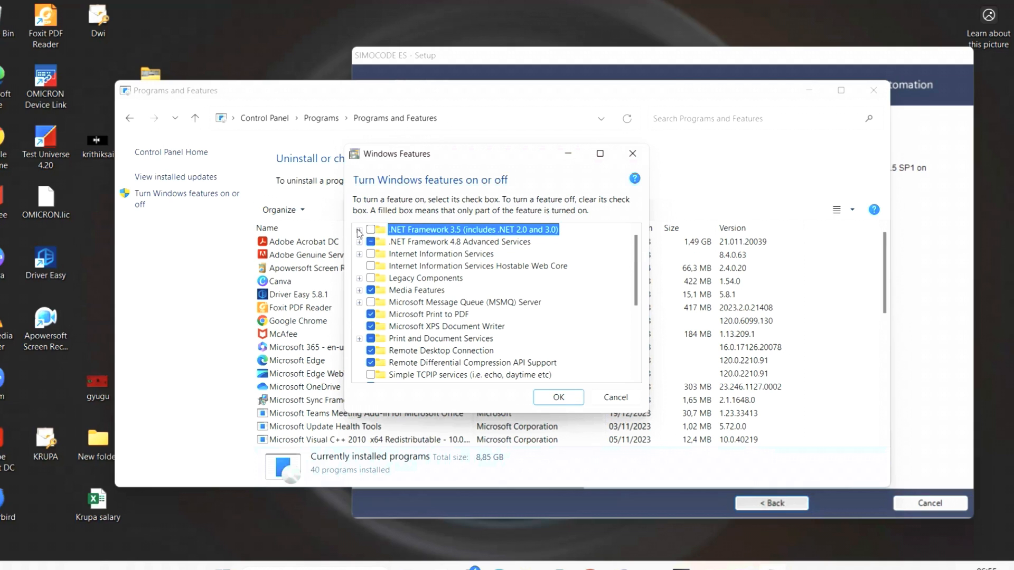
{"action": "left_click", "coordinate": [360, 230]}
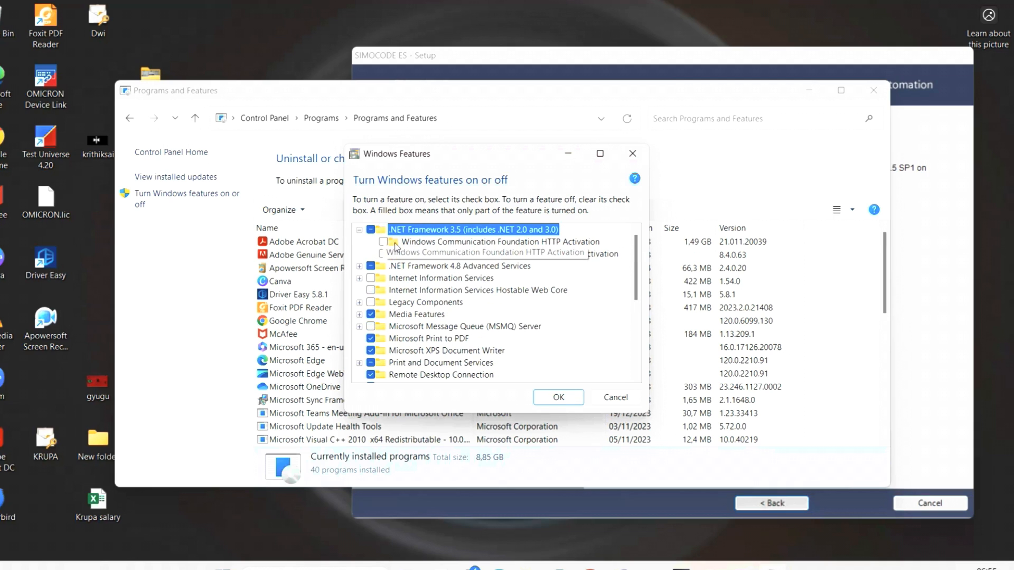
{"action": "left_click", "coordinate": [383, 253]}
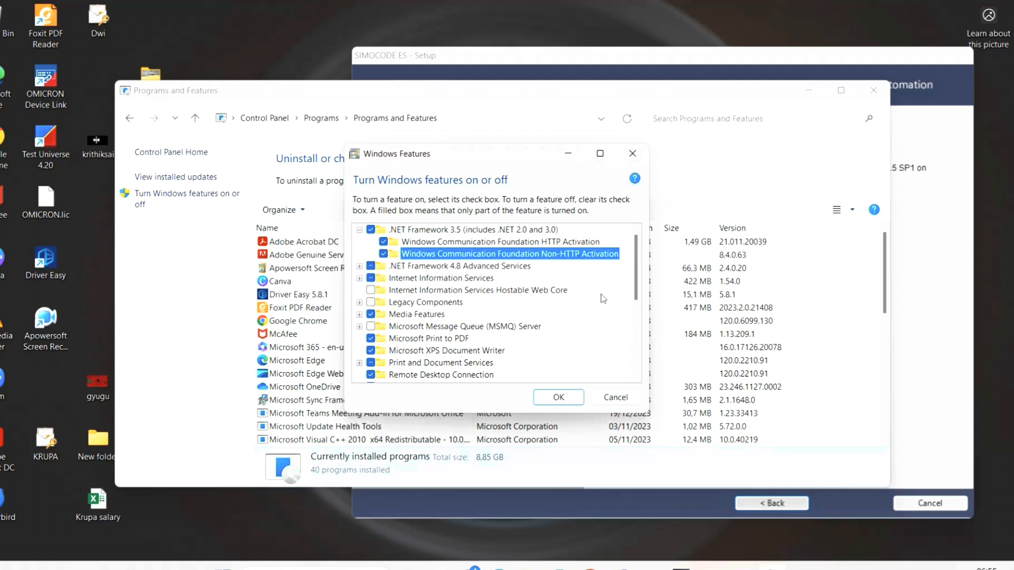
{"action": "mouse_move", "coordinate": [595, 327]}
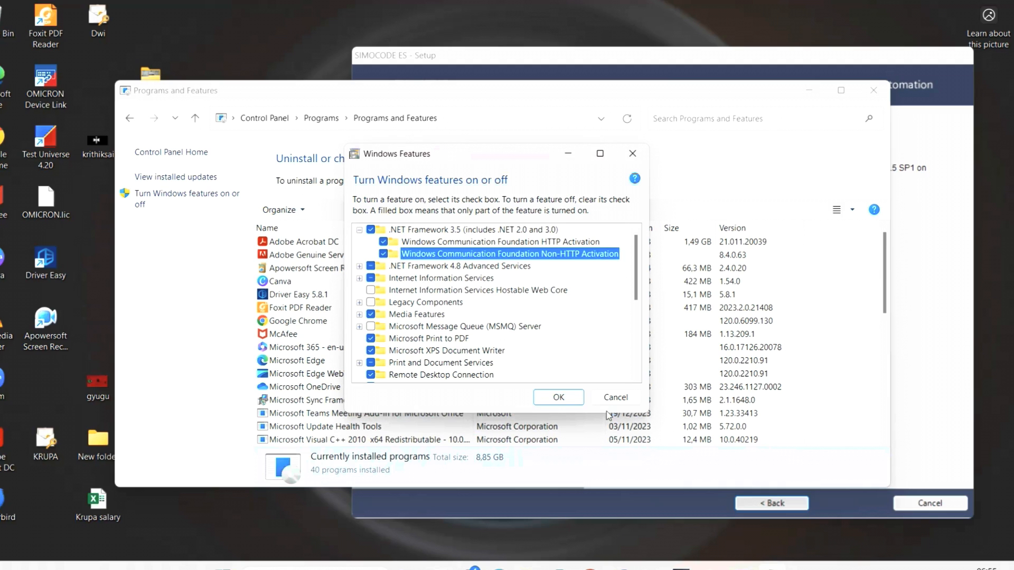
{"action": "left_click", "coordinate": [557, 397]}
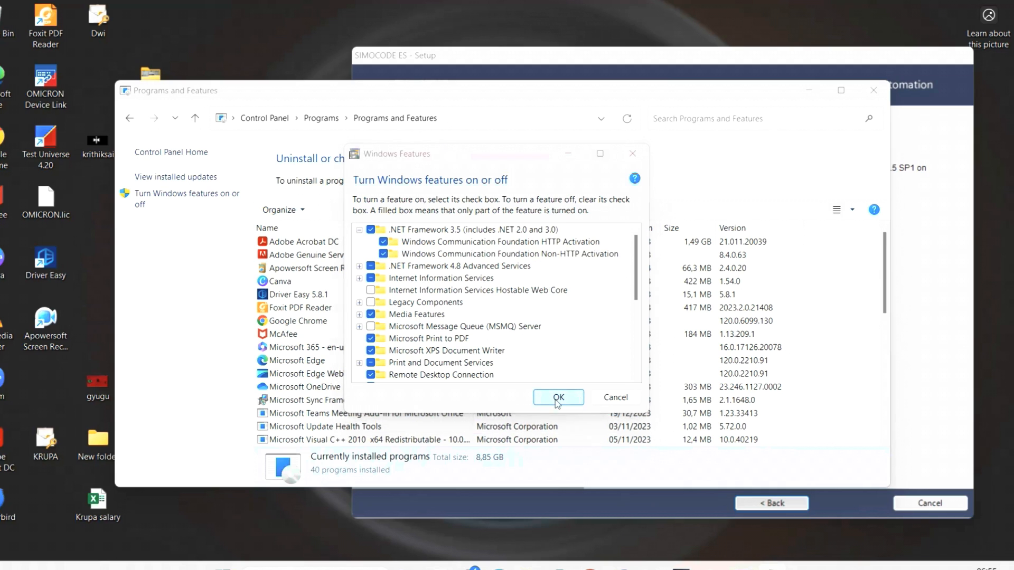
{"action": "left_click", "coordinate": [558, 397]}
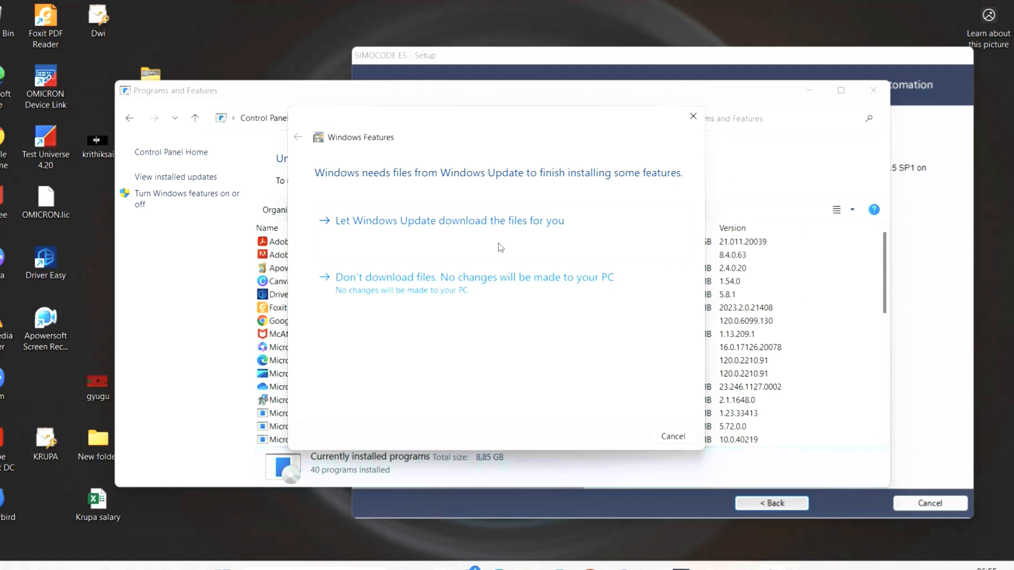
Step: Let Windows Update download the .NET 3.5 files, then close the completion notice
{"action": "left_click", "coordinate": [449, 221]}
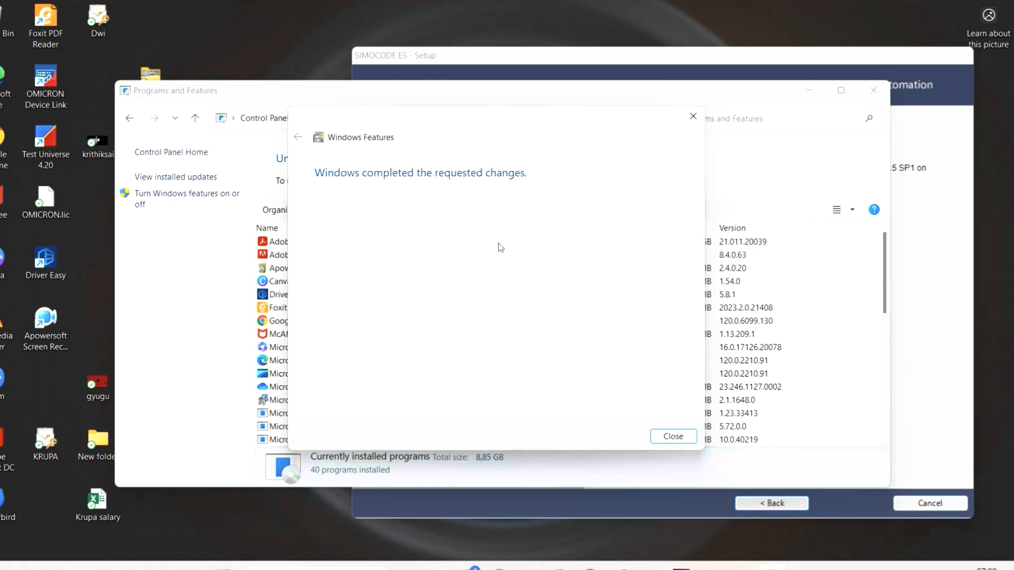
{"action": "mouse_move", "coordinate": [659, 404]}
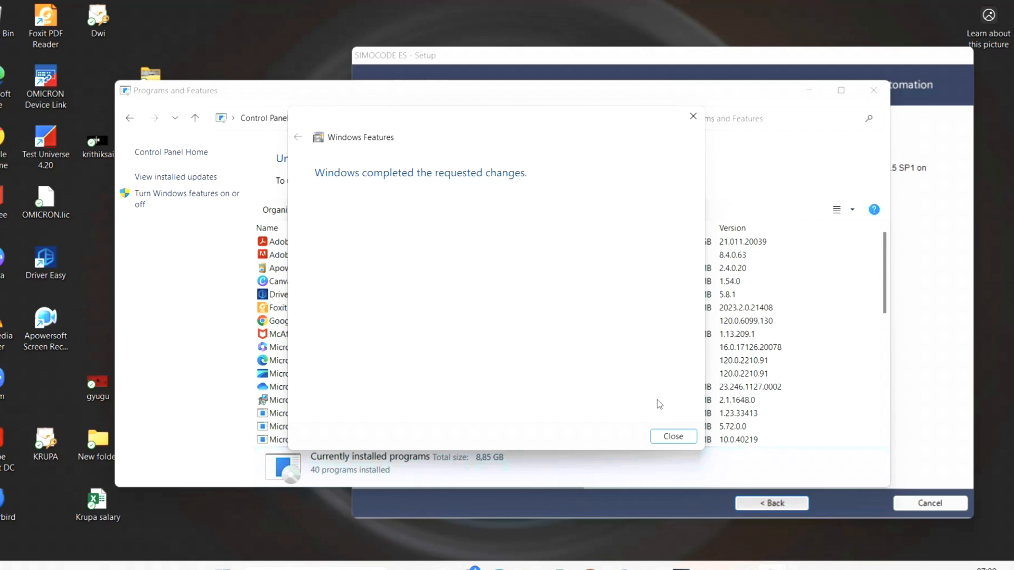
{"action": "left_click", "coordinate": [673, 437]}
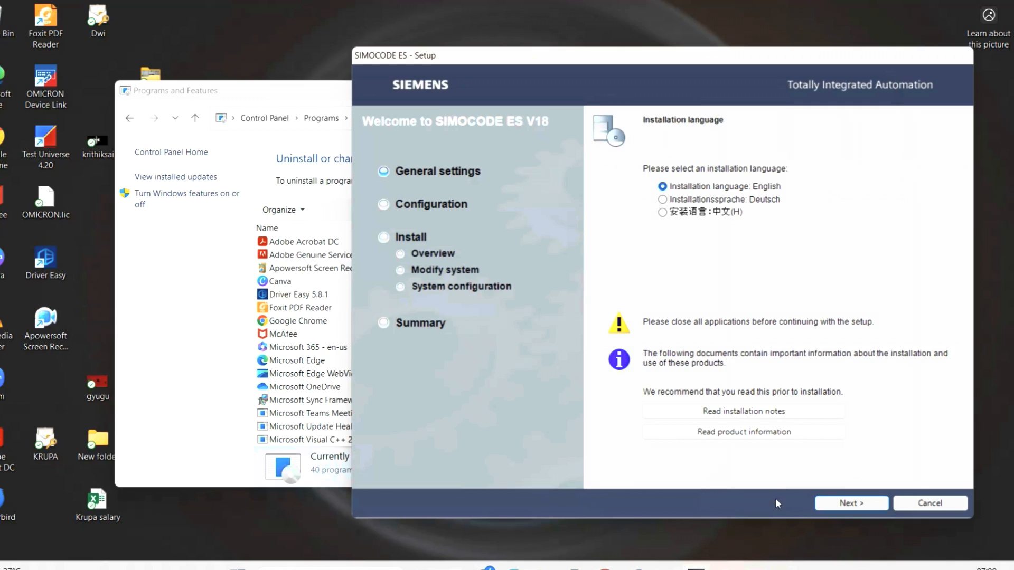
Step: Continue with English installation language, default product languages and the typical feature set
{"action": "left_click", "coordinate": [851, 503]}
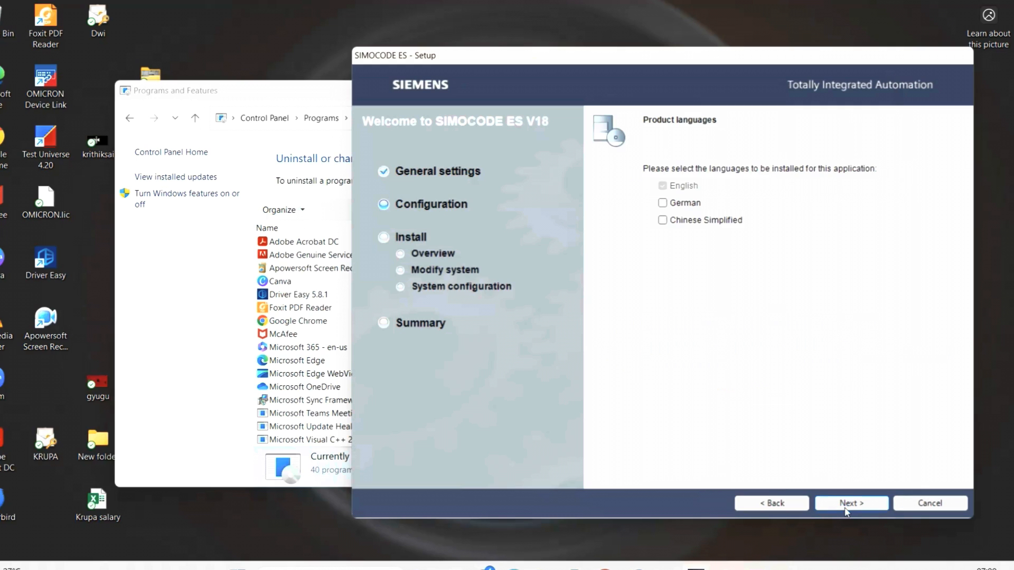
{"action": "mouse_move", "coordinate": [795, 232]}
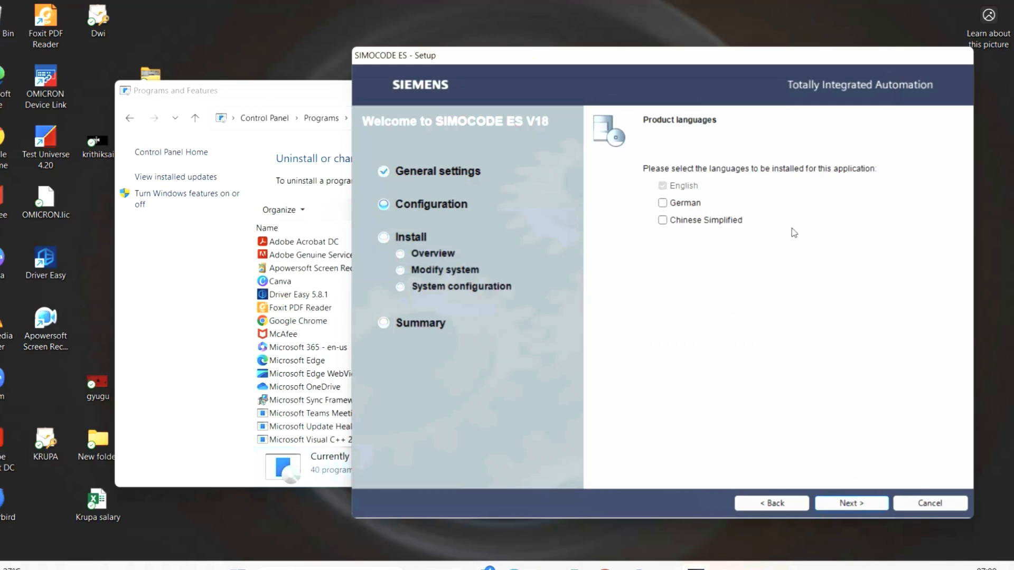
{"action": "mouse_move", "coordinate": [780, 236]}
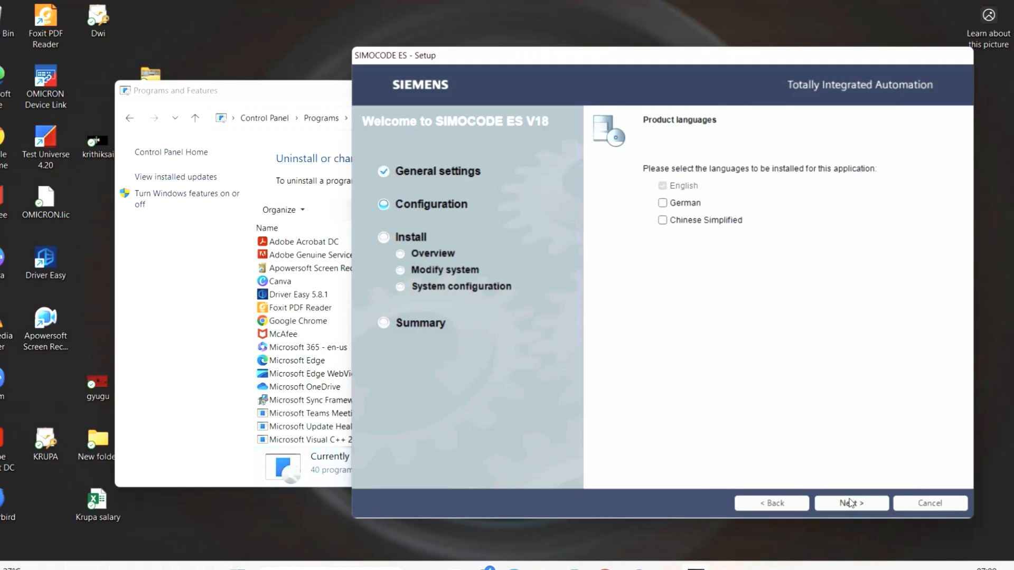
{"action": "left_click", "coordinate": [851, 503]}
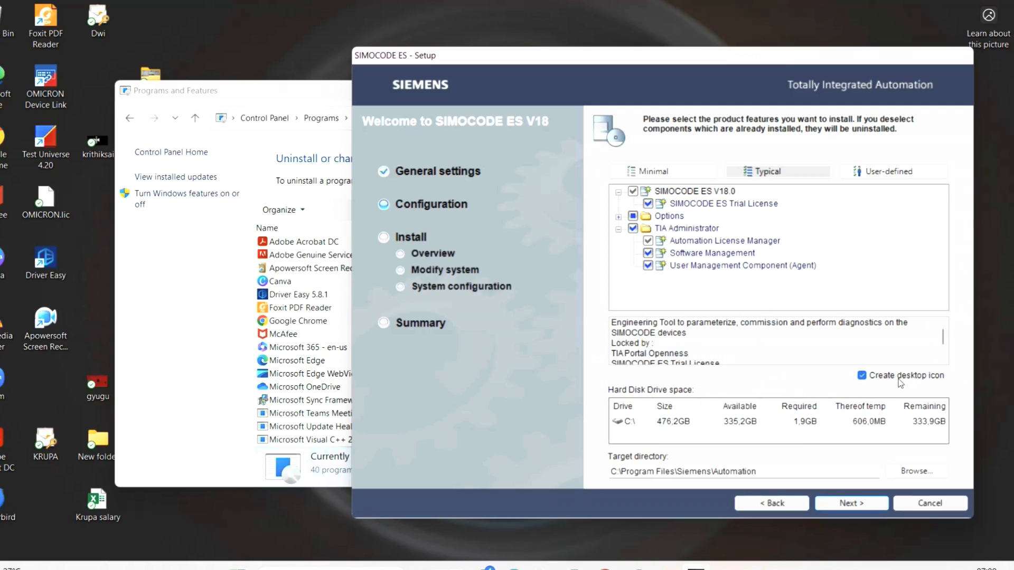
{"action": "left_click", "coordinate": [942, 343]}
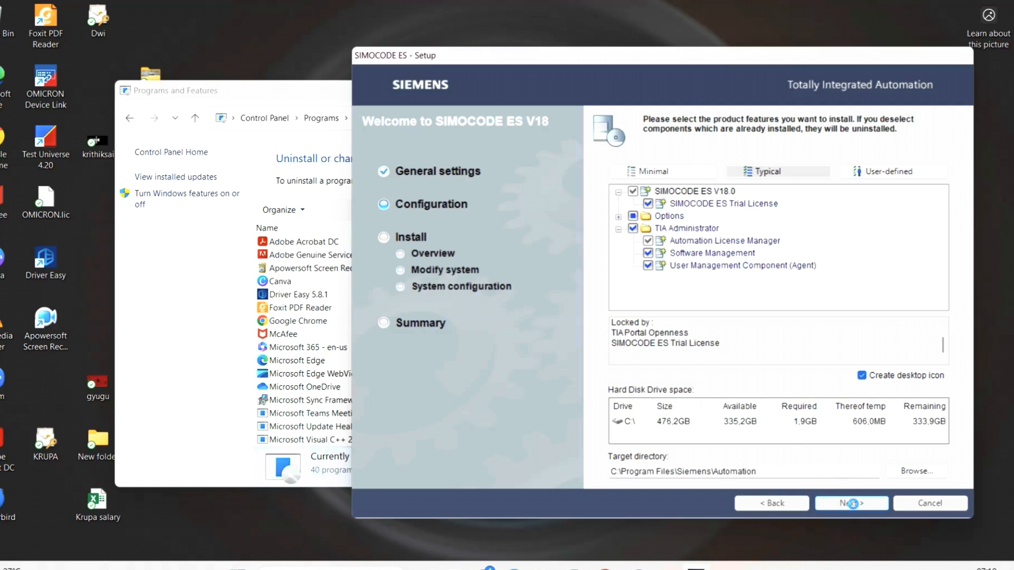
{"action": "left_click", "coordinate": [851, 503]}
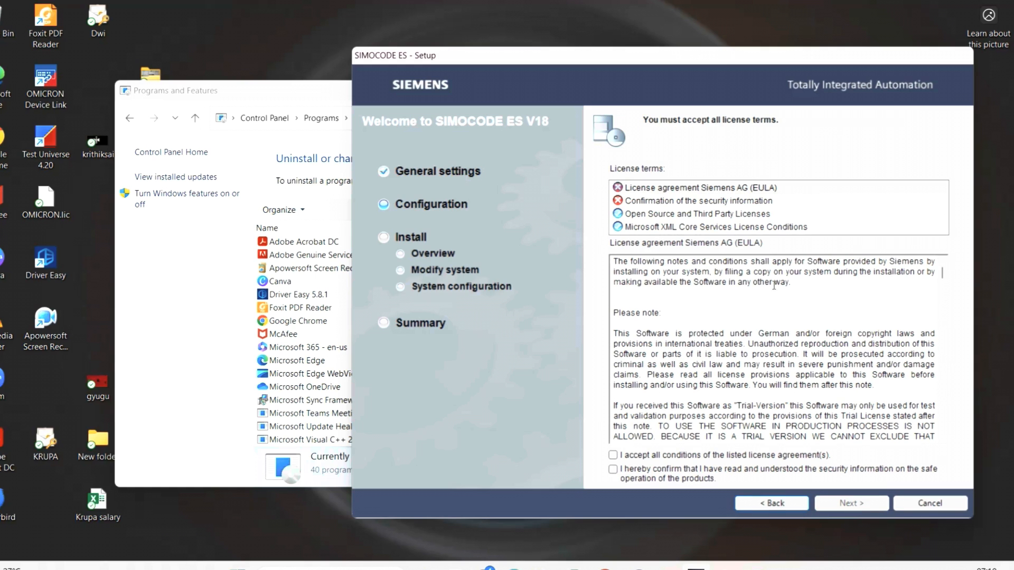
Step: Tick the license agreement and security information acceptance boxes, then continue
{"action": "left_click", "coordinate": [614, 455]}
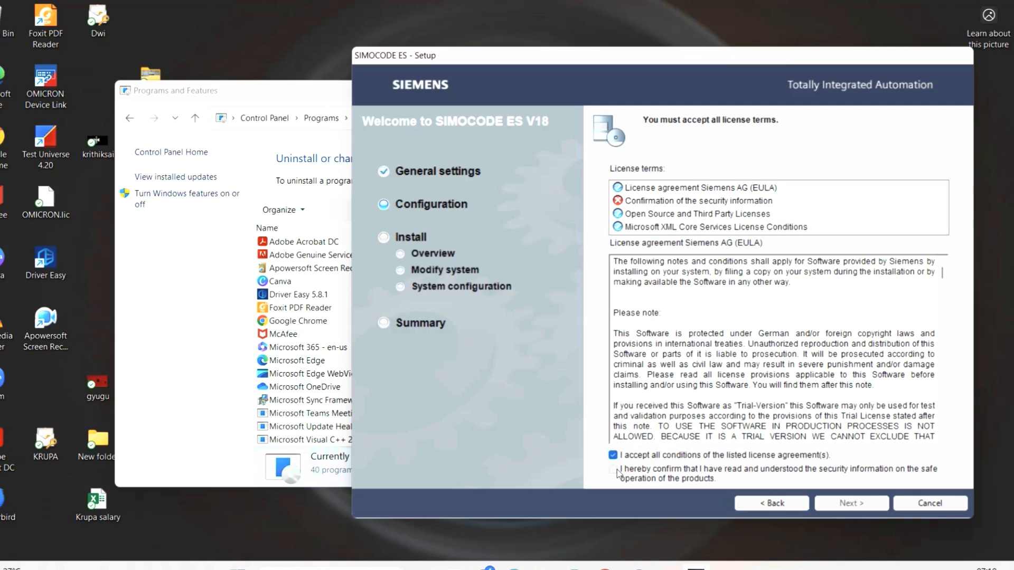
{"action": "left_click", "coordinate": [614, 469]}
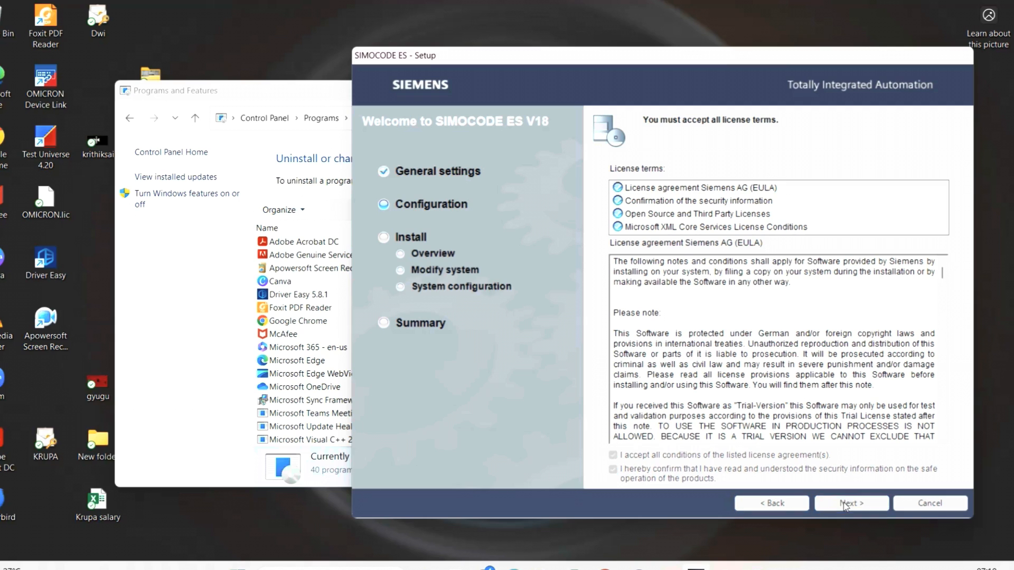
{"action": "left_click", "coordinate": [850, 503]}
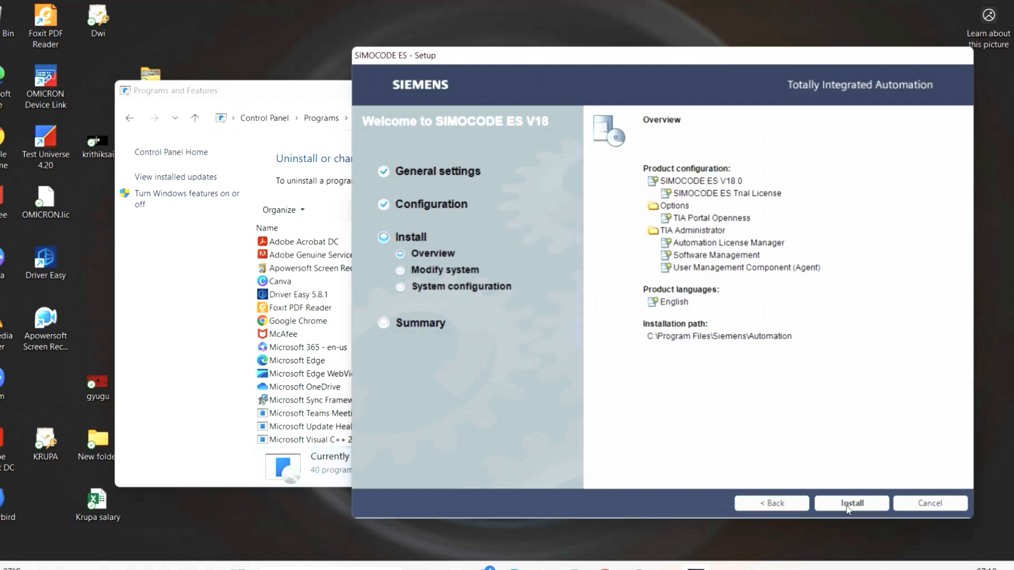
Step: Start installing SIMOCODE ES V18 and close the leftover Windows Features window
{"action": "left_click", "coordinate": [850, 504]}
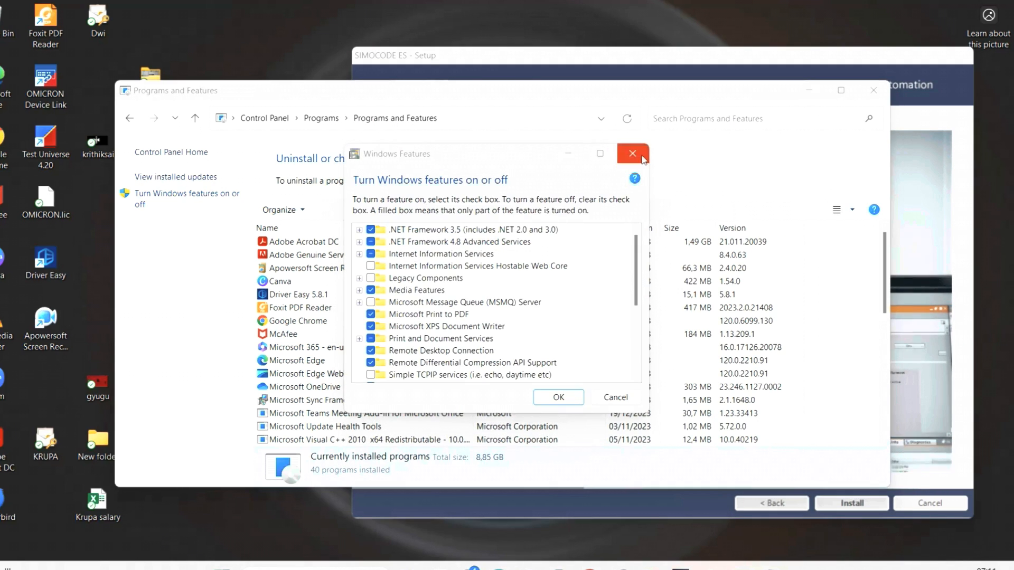
{"action": "left_click", "coordinate": [633, 153]}
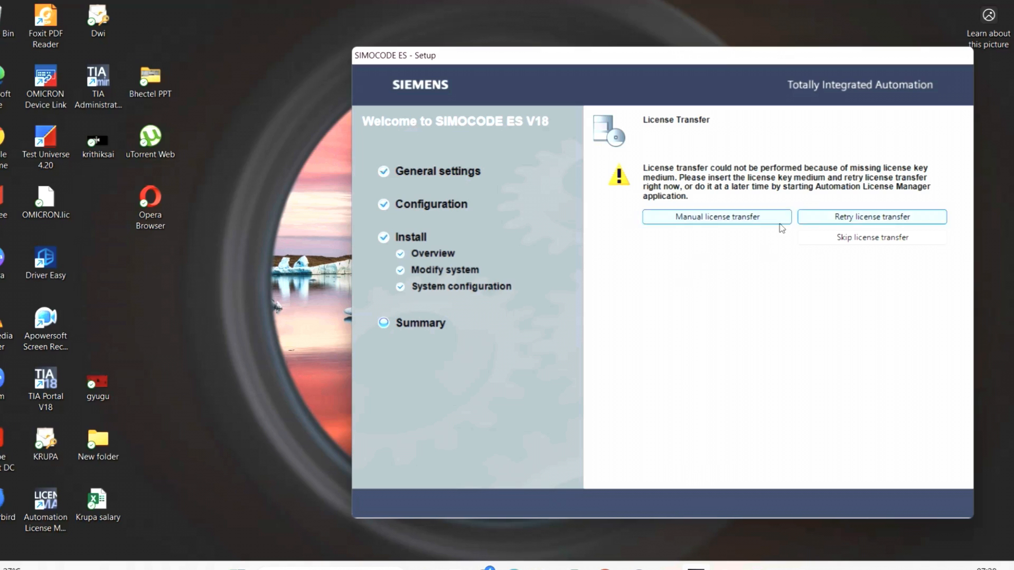
Step: Select a license transfer option and continue so setup runs to the successful-completion restart prompt
{"action": "left_click", "coordinate": [871, 238]}
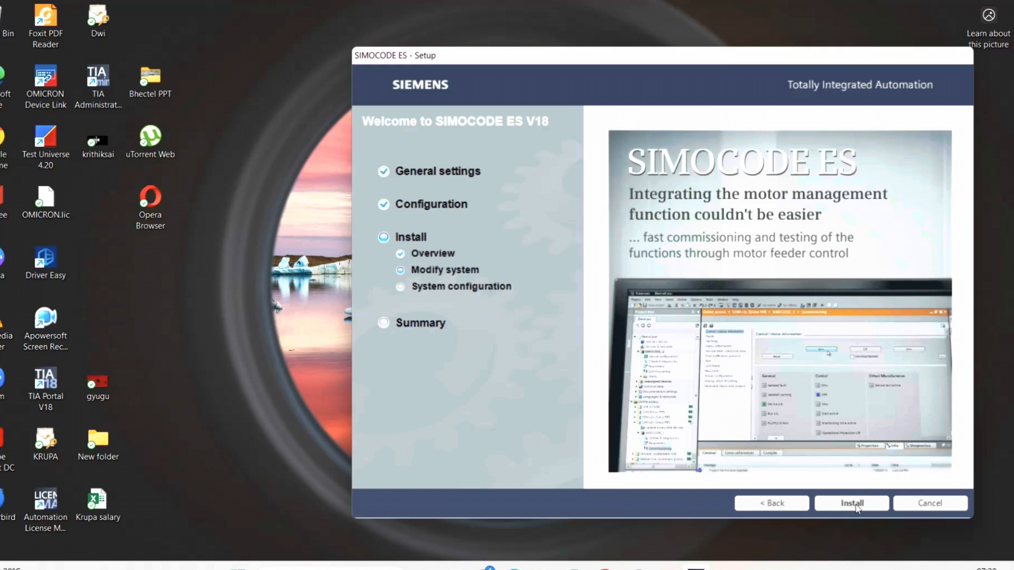
{"action": "left_click", "coordinate": [851, 504]}
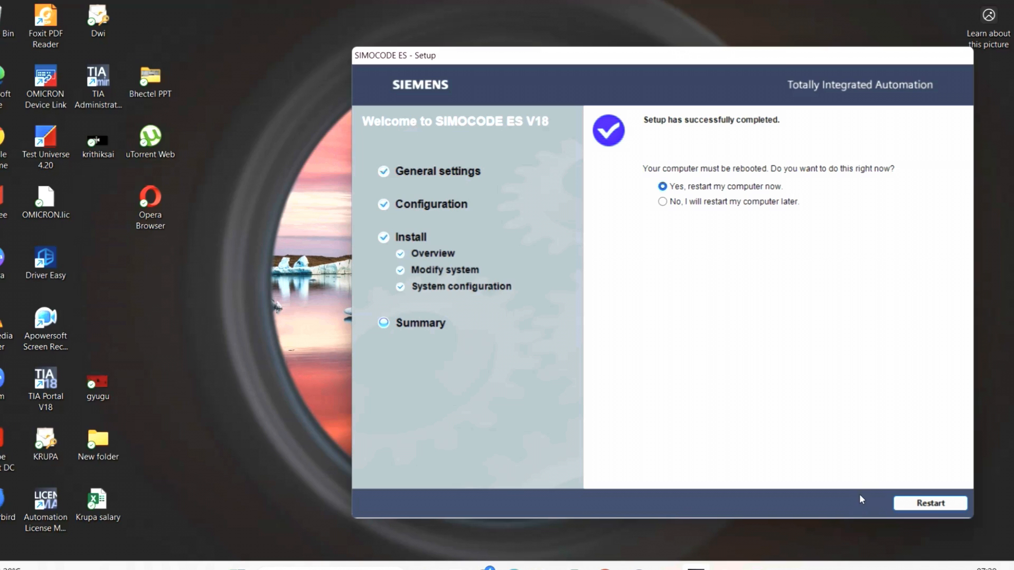
{"action": "mouse_move", "coordinate": [754, 283]}
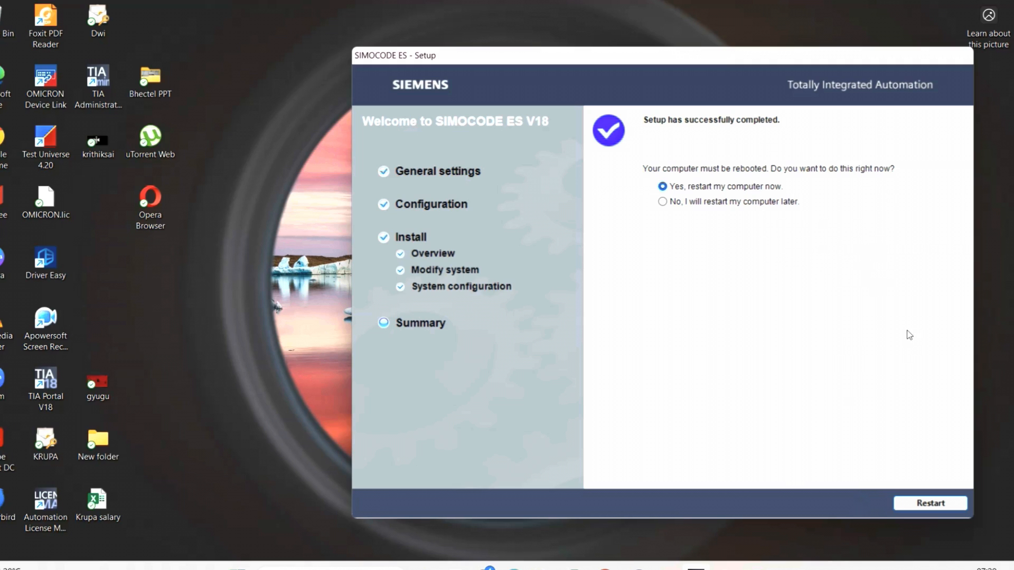
{"action": "mouse_move", "coordinate": [929, 513]}
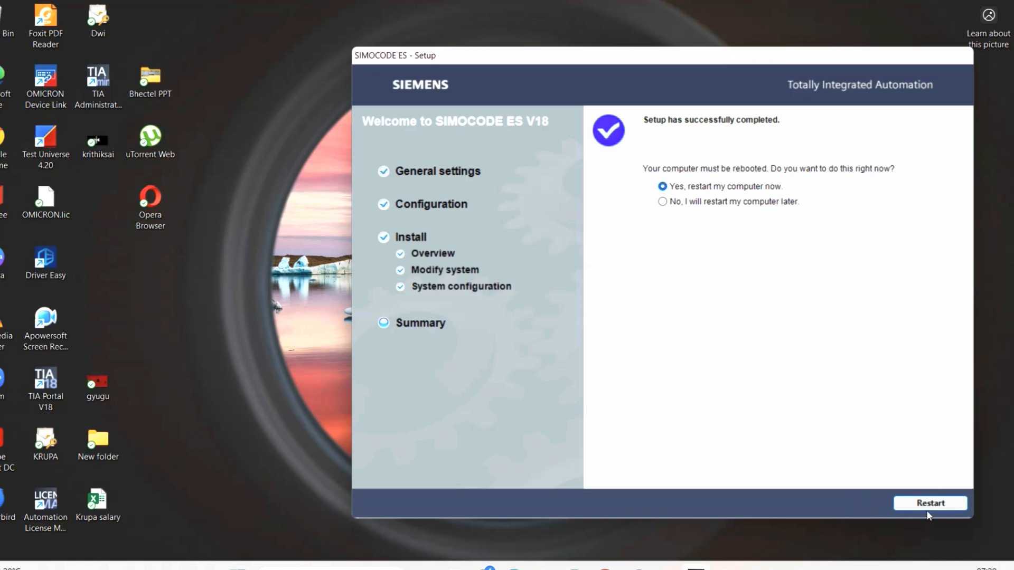